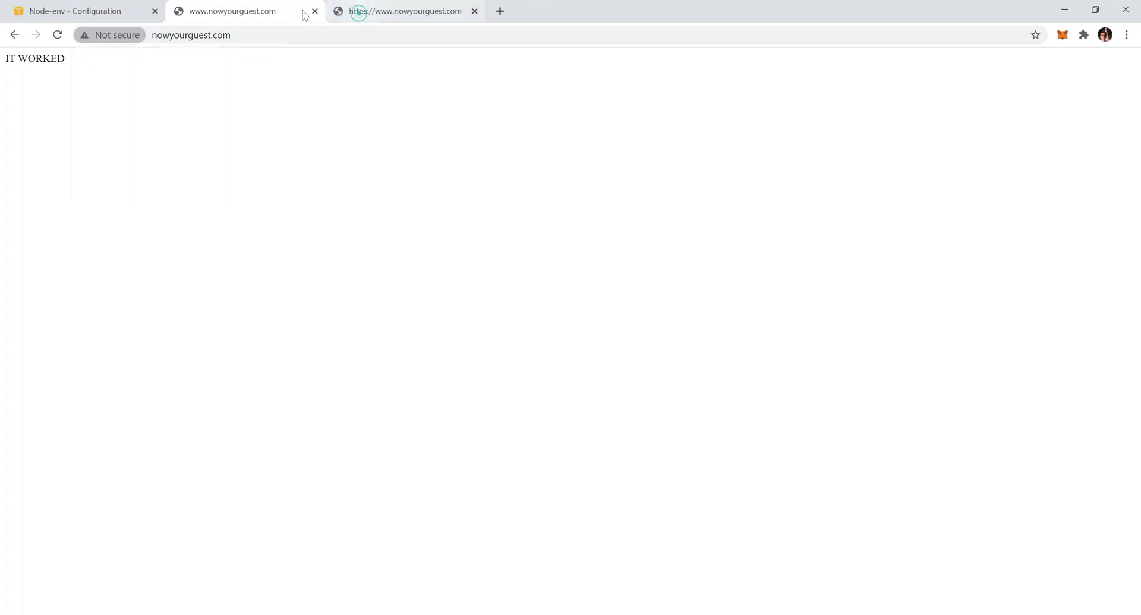
# - Leave the Elastic Beanstalk YouTube tutorial window to head to AWS Certificate Manager
pyautogui.click(90, 34)
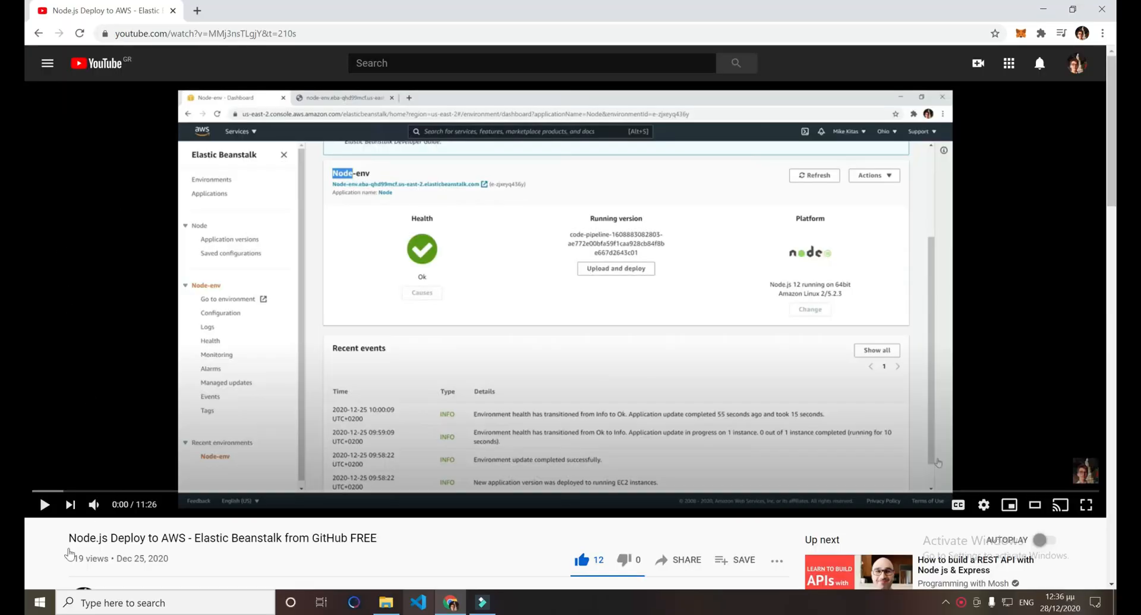
pyautogui.moveTo(175, 518)
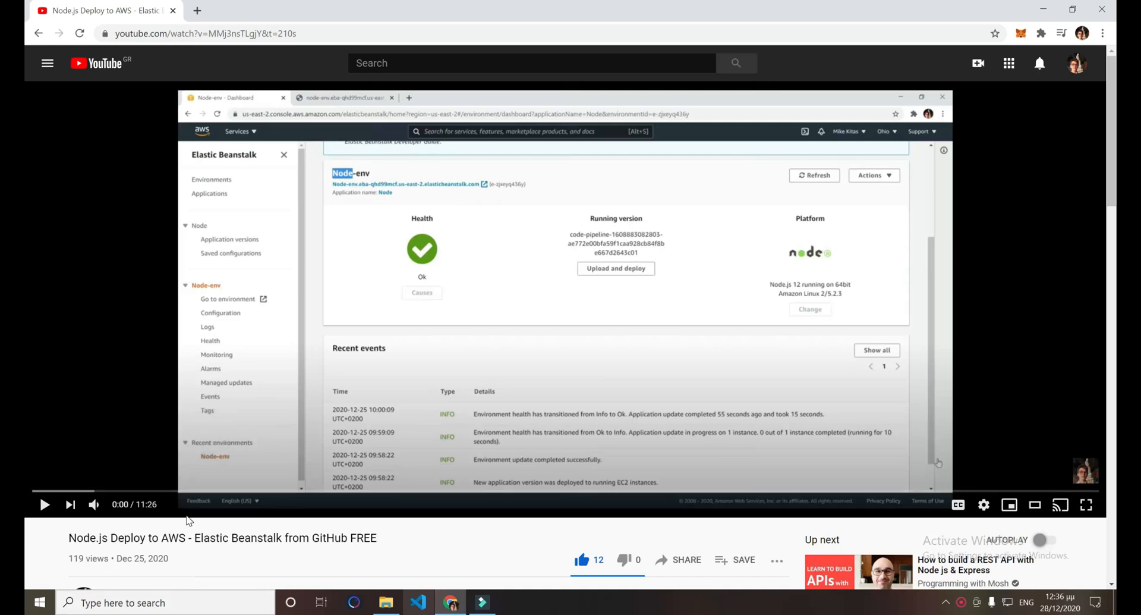
pyautogui.moveTo(234, 570)
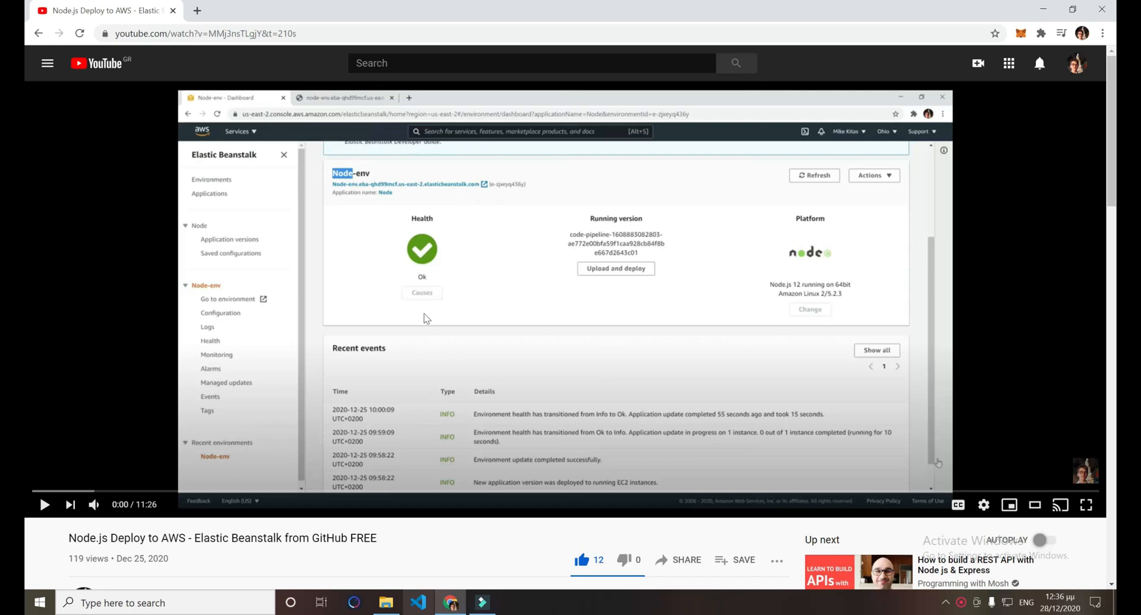
pyautogui.moveTo(237, 318)
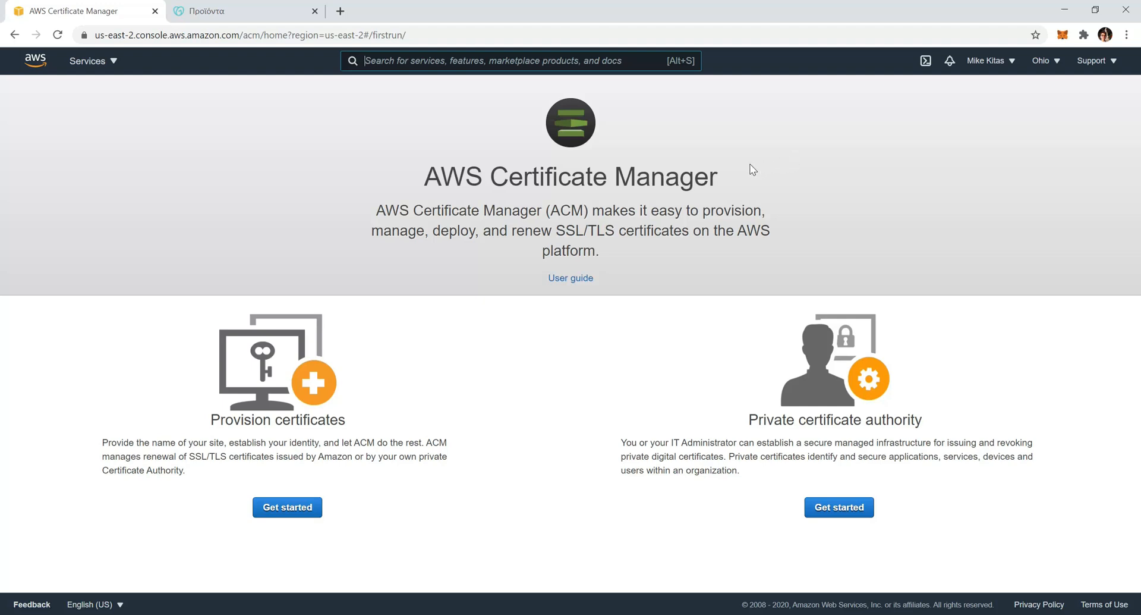
# - Begin provisioning a new certificate from the Certificate Manager start page
pyautogui.click(457, 61)
pyautogui.write('certificate')
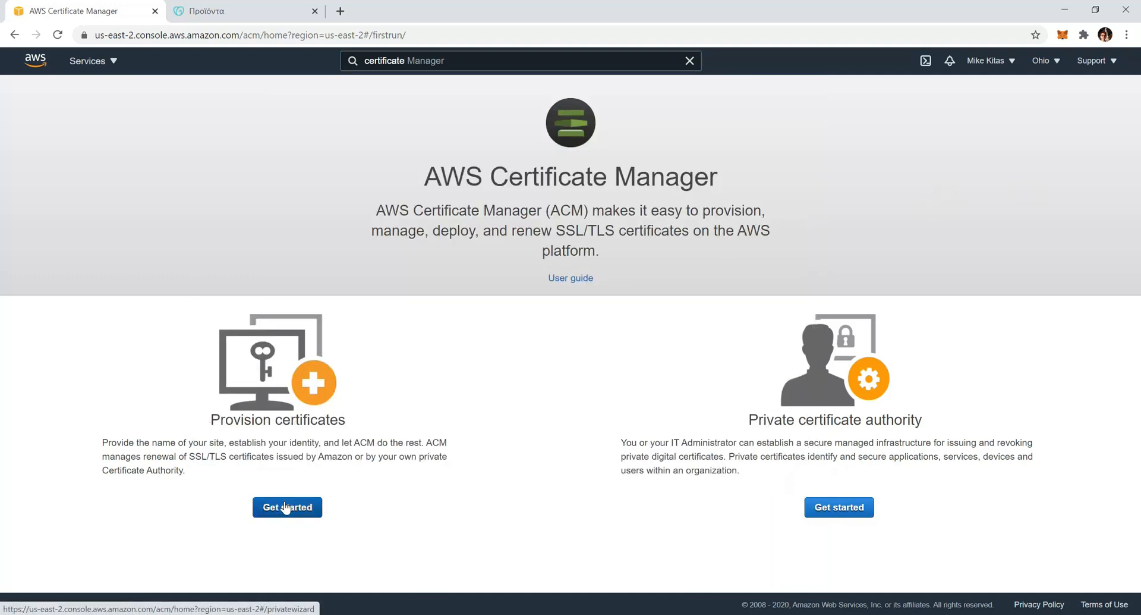
pyautogui.click(287, 507)
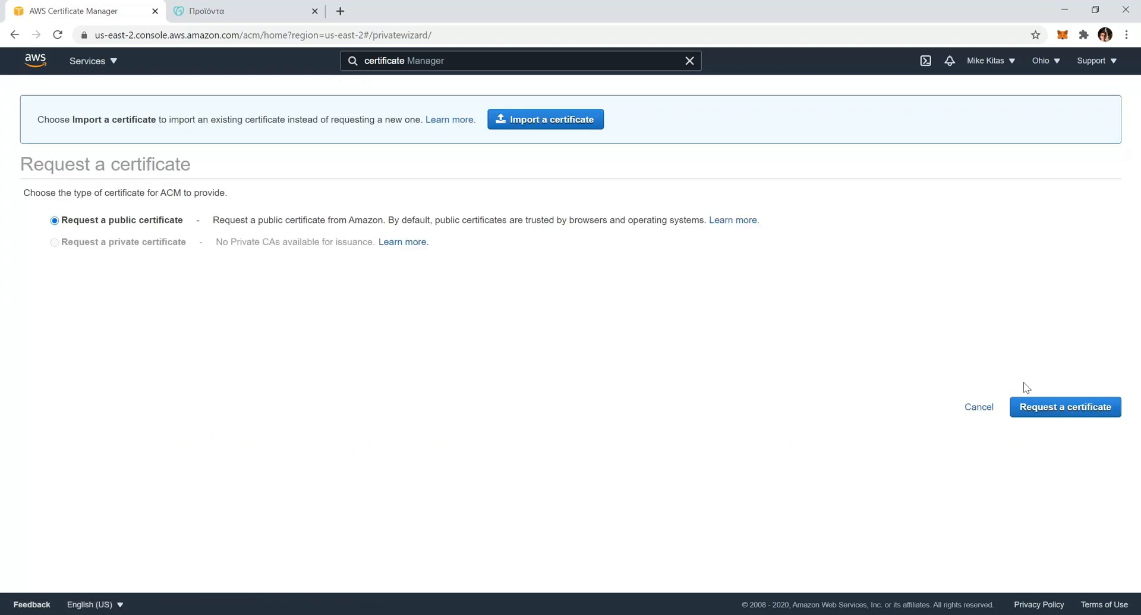
# - Request a public certificate for domain *.nowyourguest.com and continue to the validation step
pyautogui.click(1065, 406)
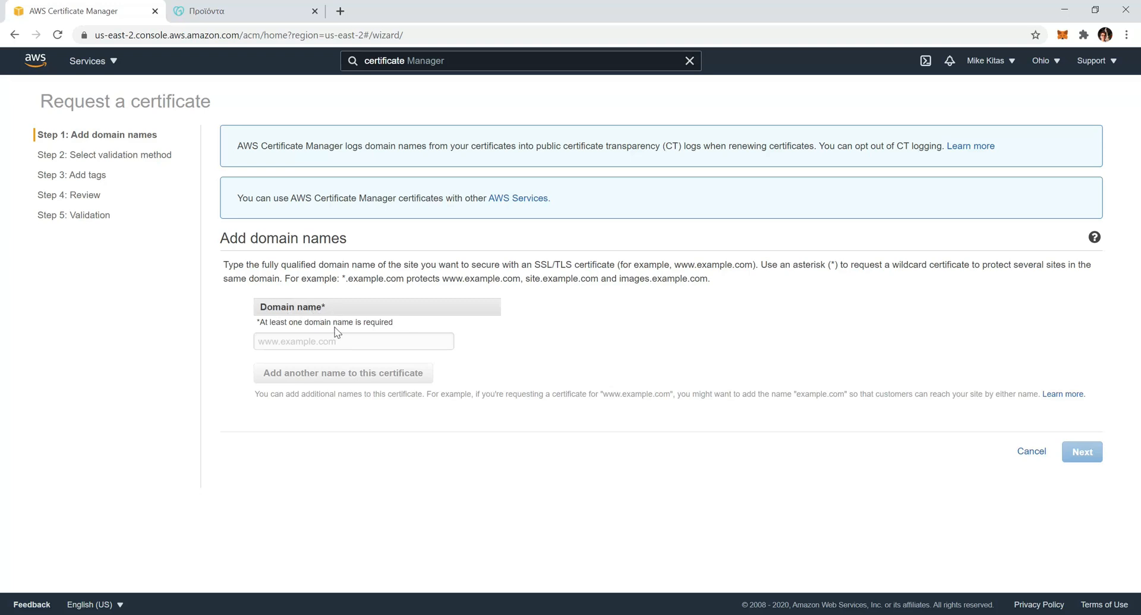
pyautogui.moveTo(361, 291)
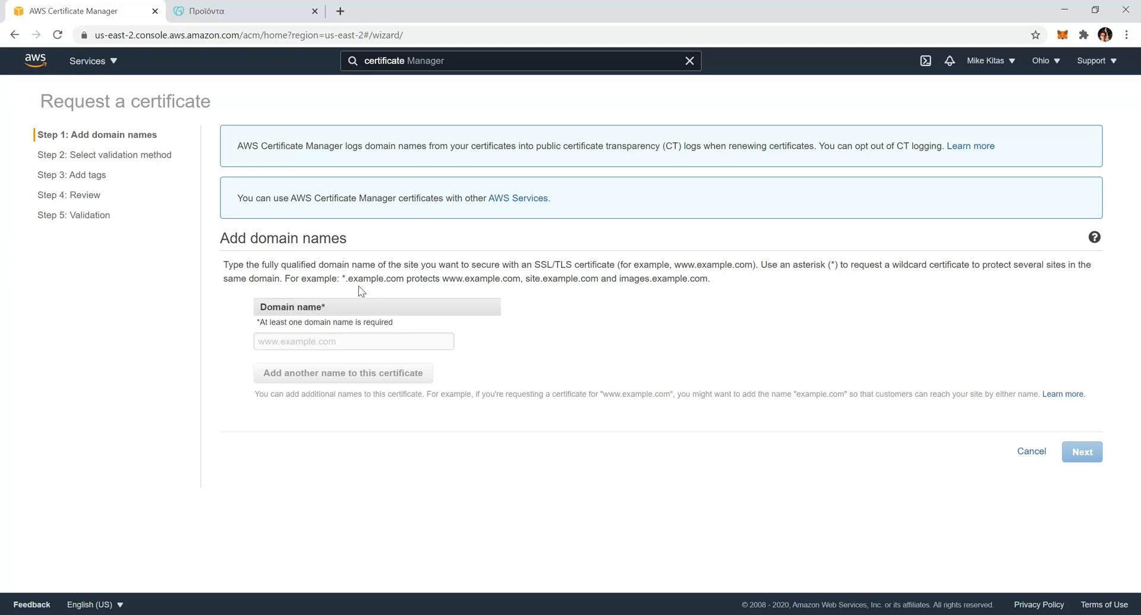
pyautogui.moveTo(521, 304)
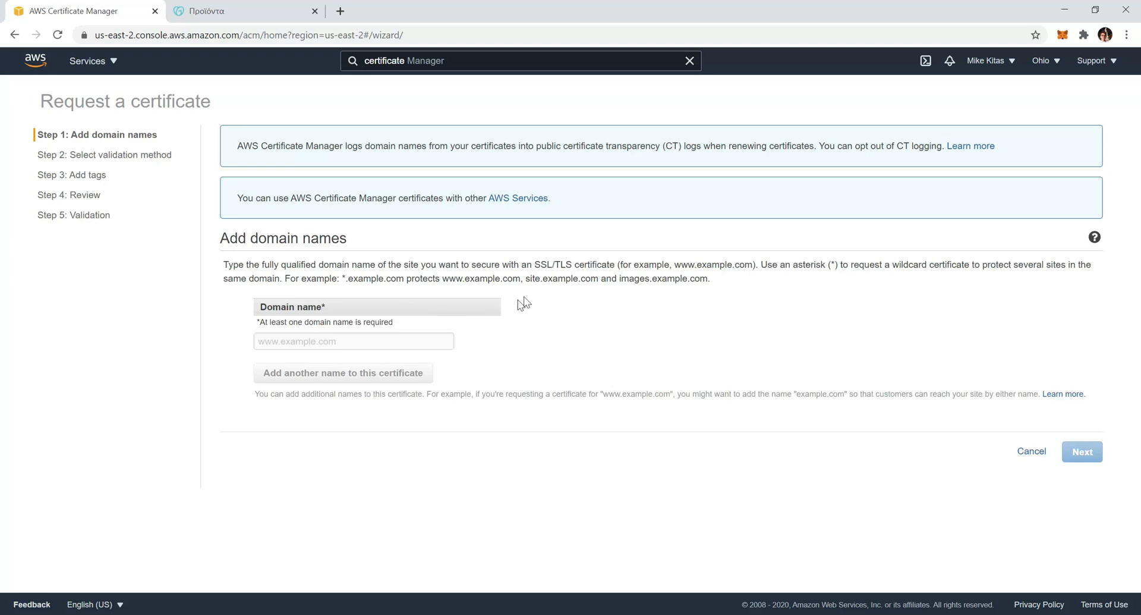
pyautogui.click(354, 341)
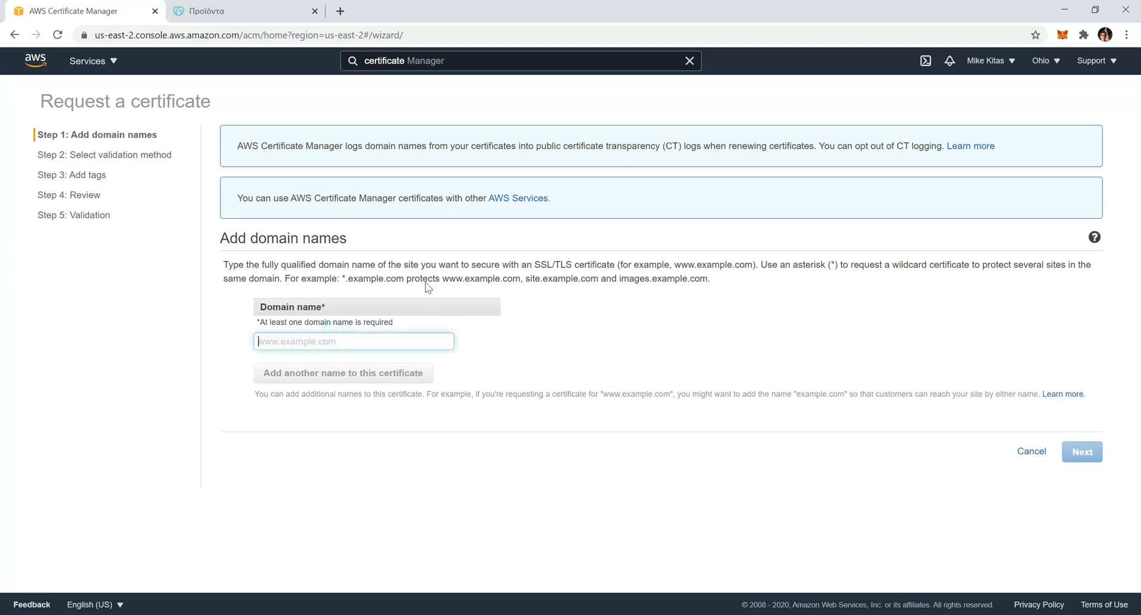
pyautogui.doubleClick(548, 278)
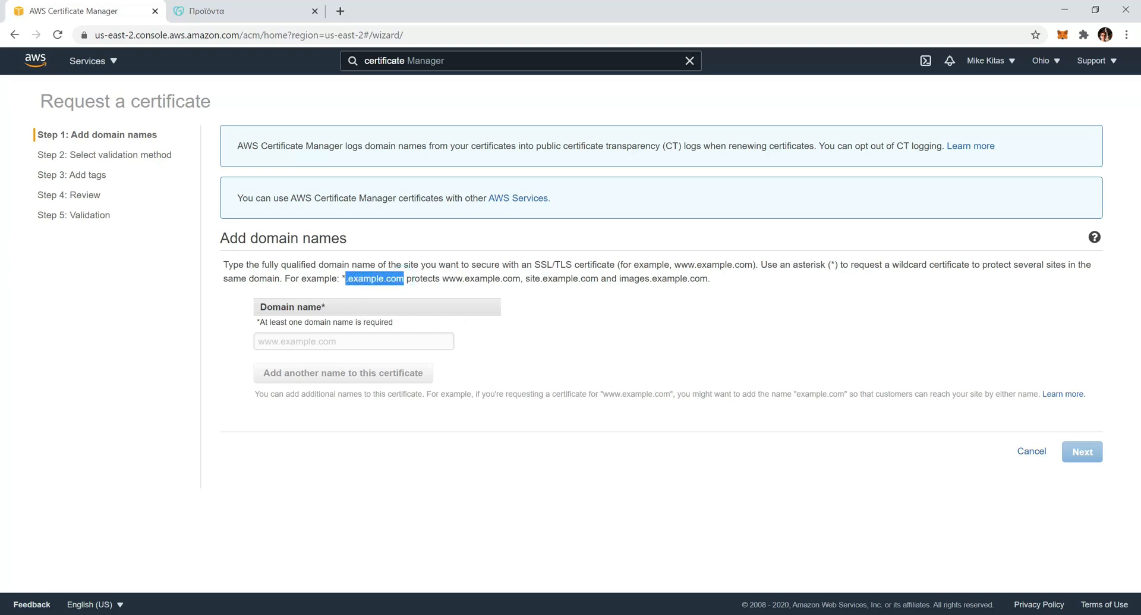
pyautogui.moveTo(324, 305)
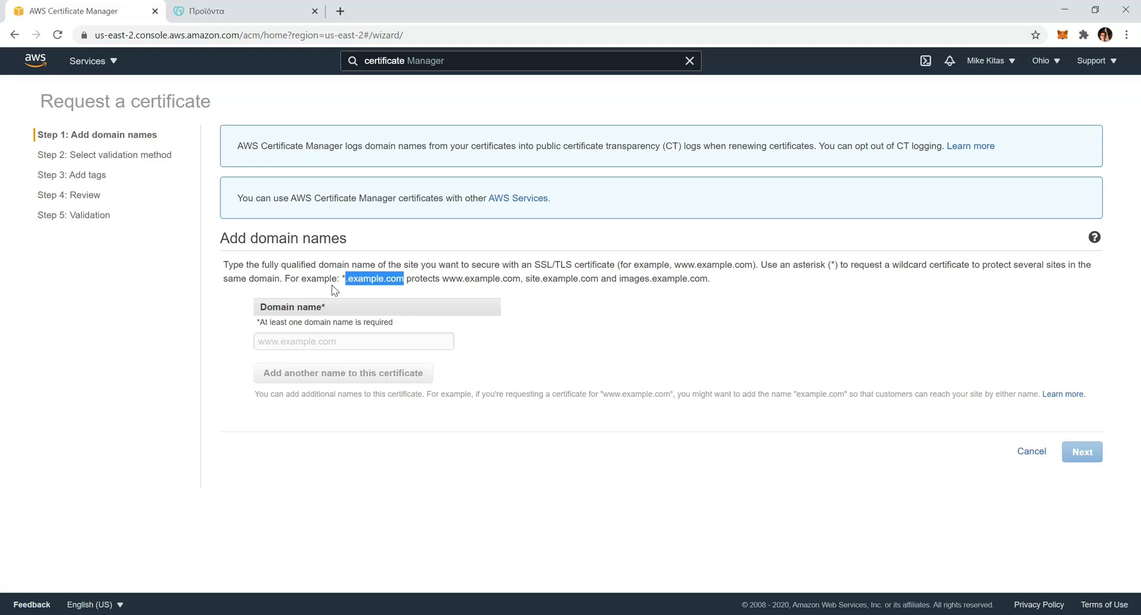
pyautogui.click(401, 281)
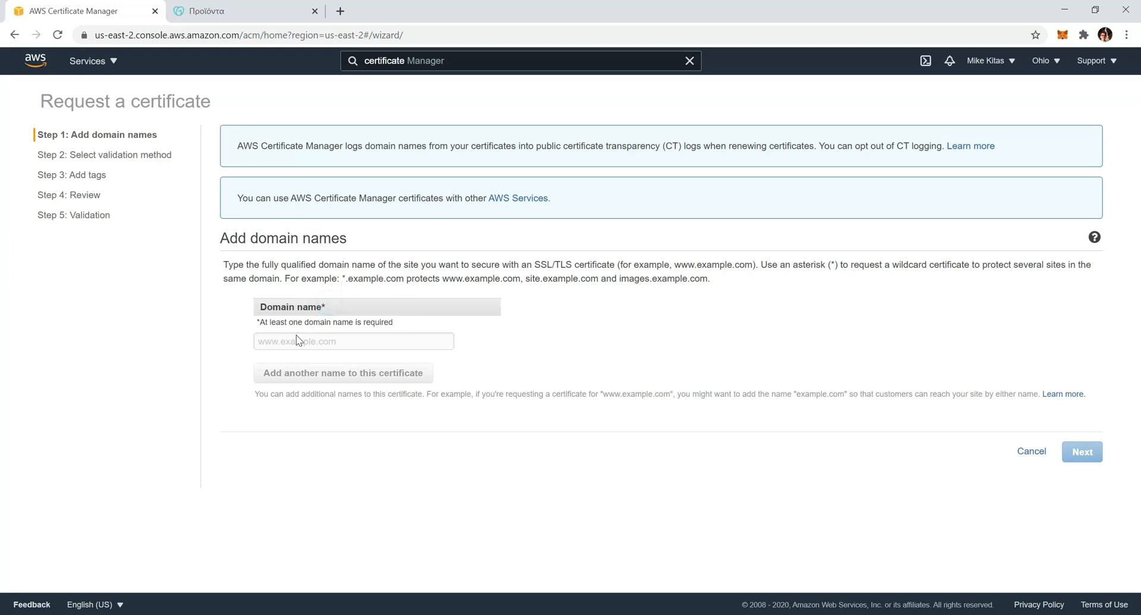
pyautogui.write('*.example.com')
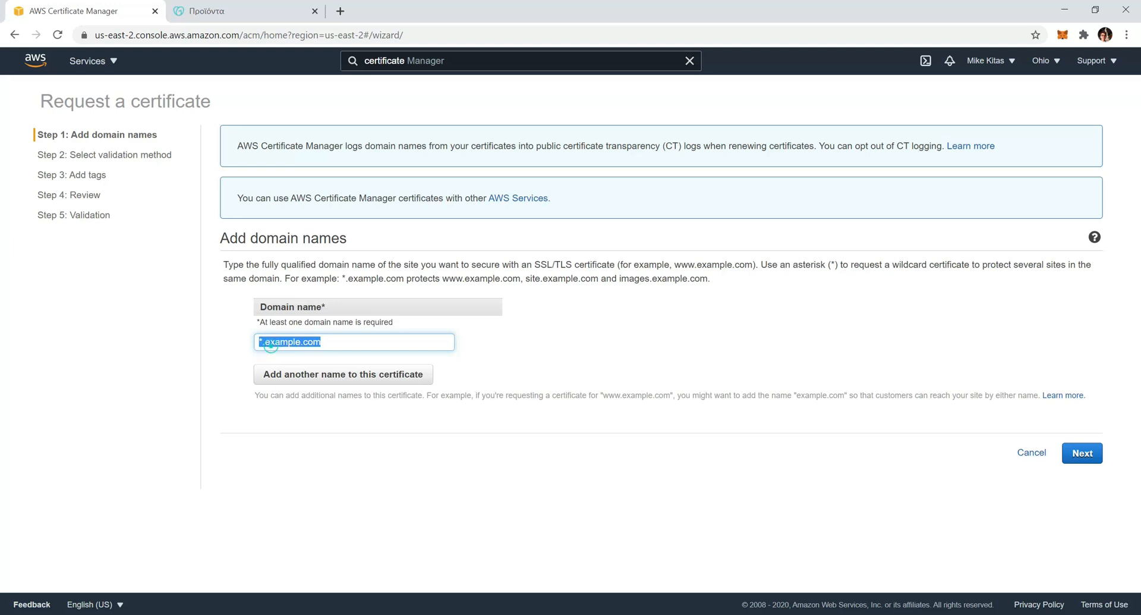
pyautogui.doubleClick(284, 342)
pyautogui.write('nowyourguest')
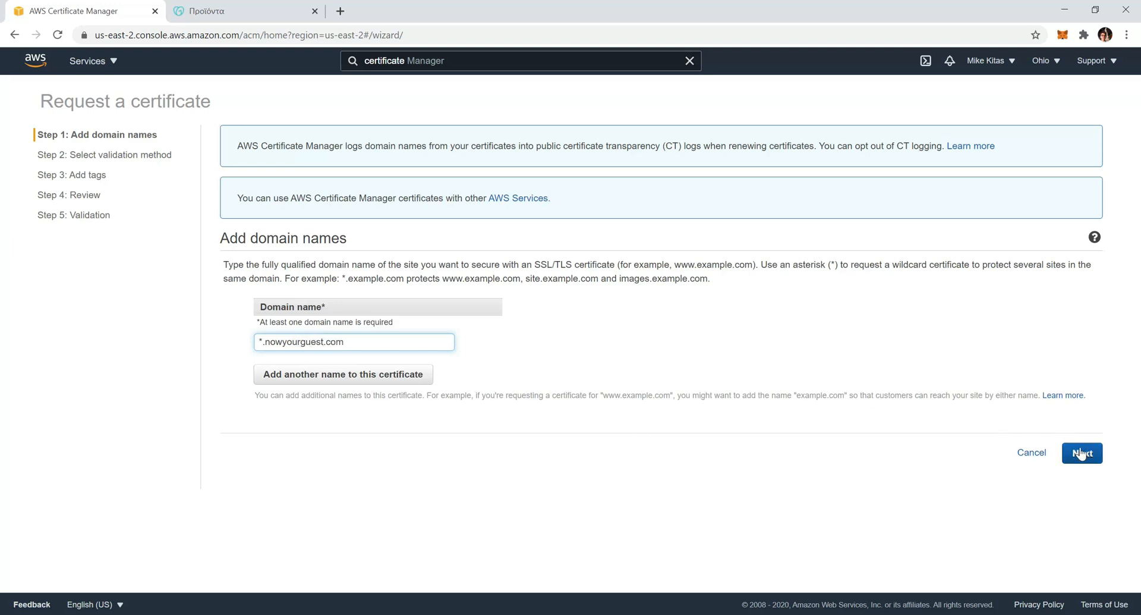
pyautogui.click(1082, 452)
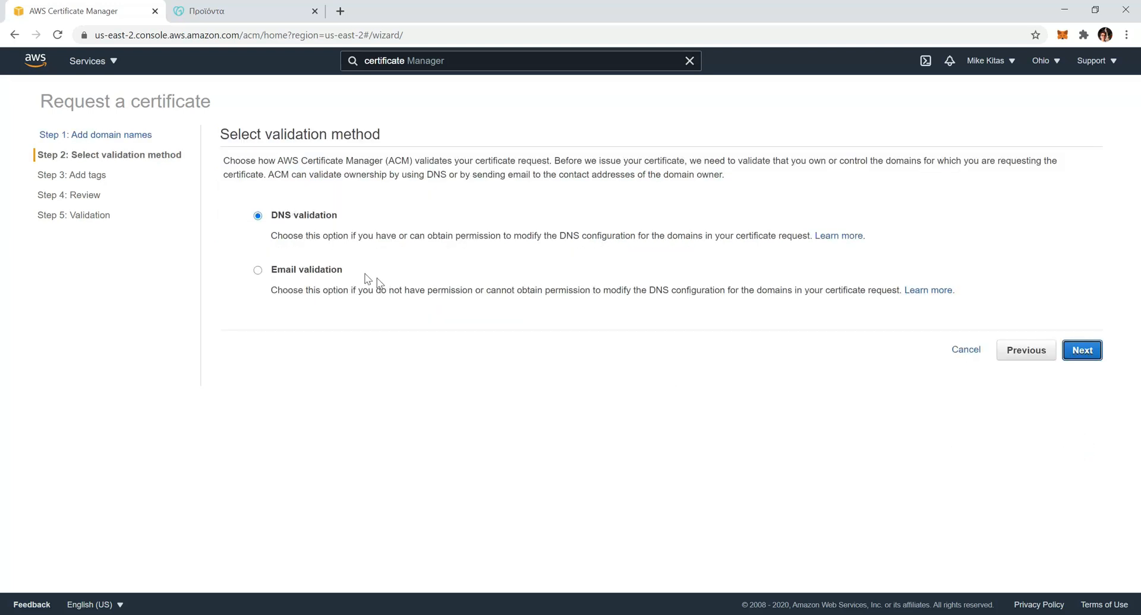
pyautogui.moveTo(334, 226)
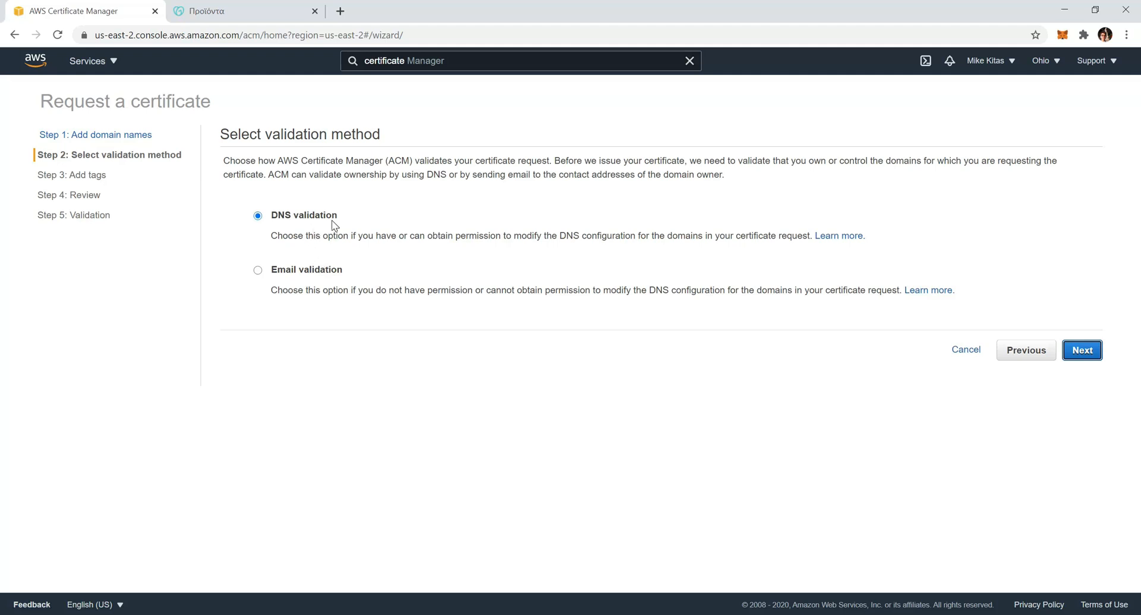
pyautogui.moveTo(276, 281)
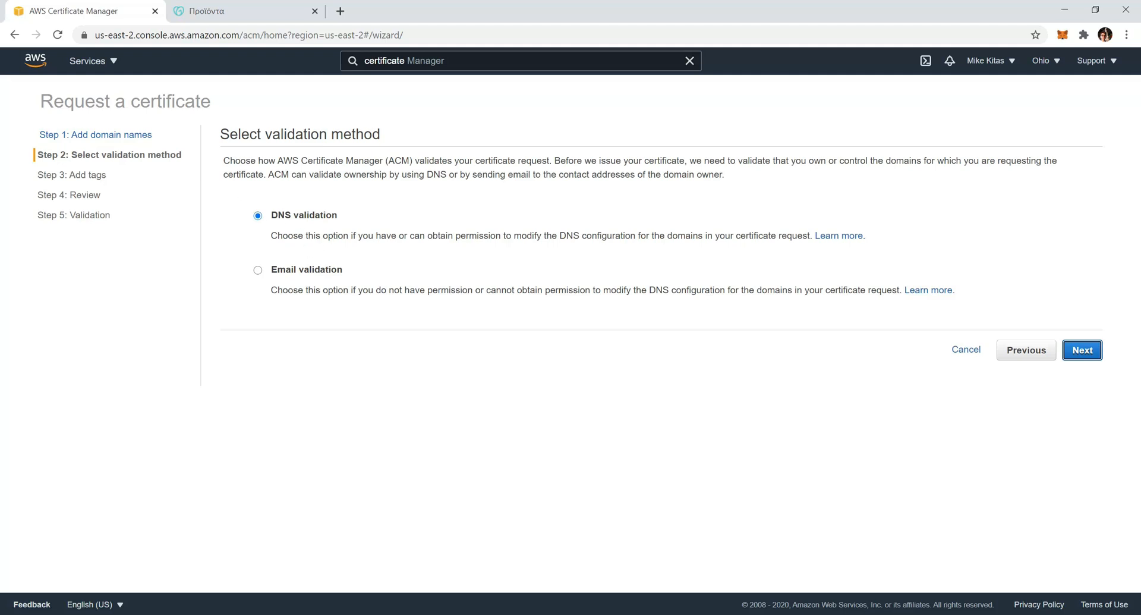
pyautogui.moveTo(1086, 350)
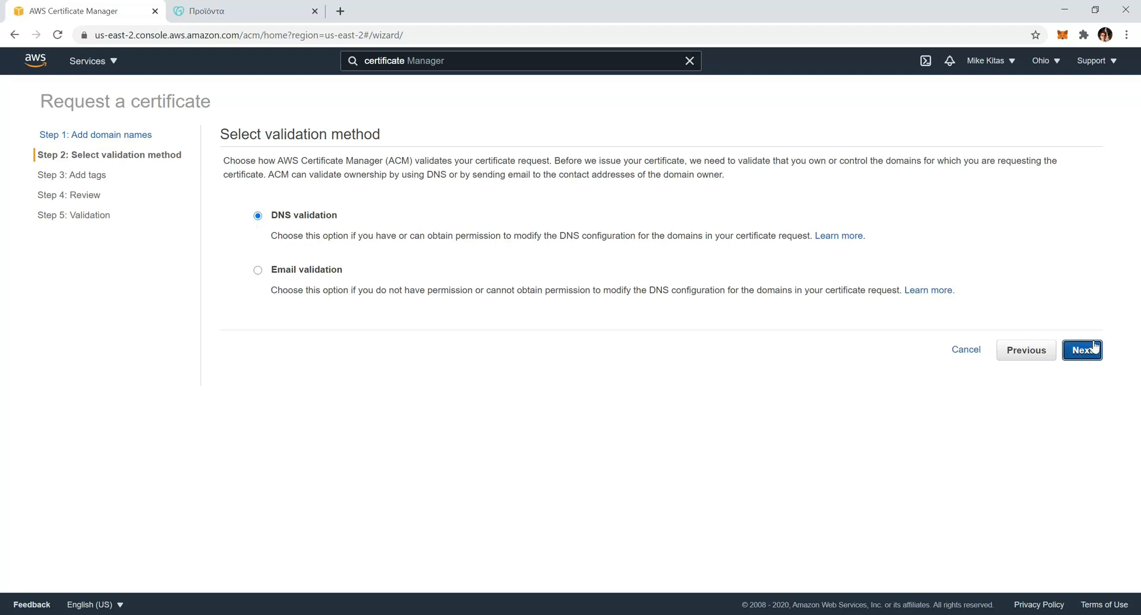
# - Submit the wildcard certificate request with DNS validation, then switch to GoDaddy DNS management
pyautogui.click(1083, 349)
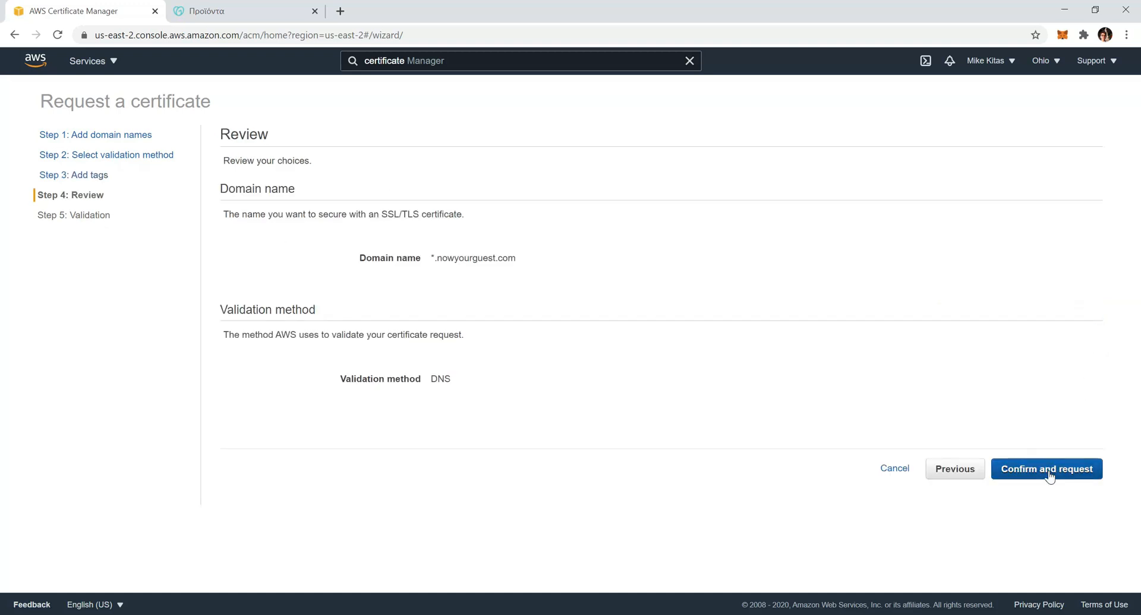
pyautogui.click(1047, 468)
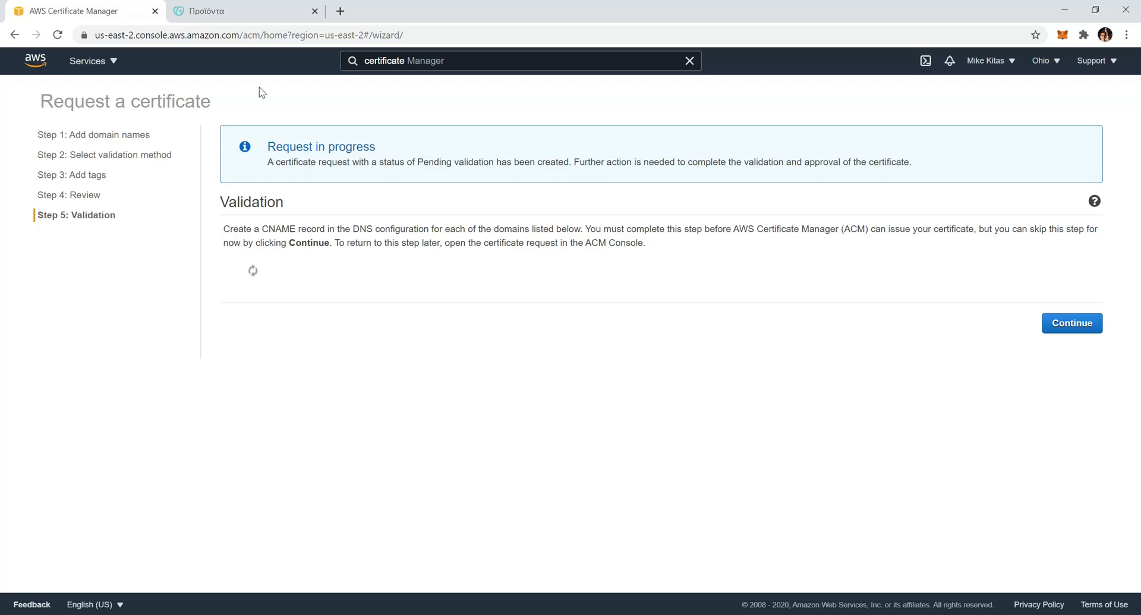
pyautogui.click(243, 10)
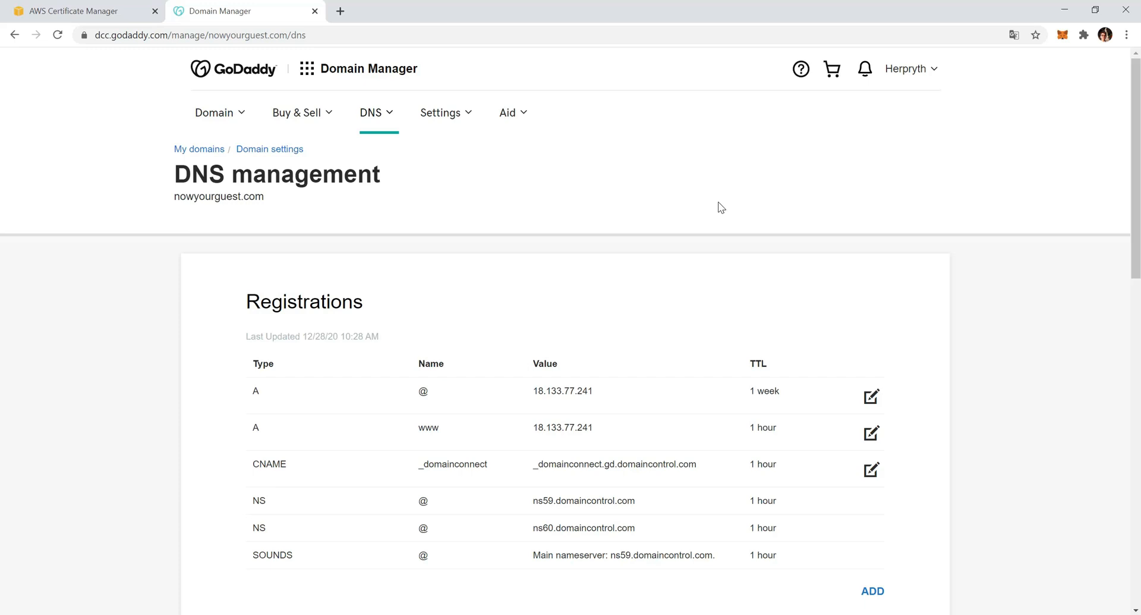
pyautogui.moveTo(903, 218)
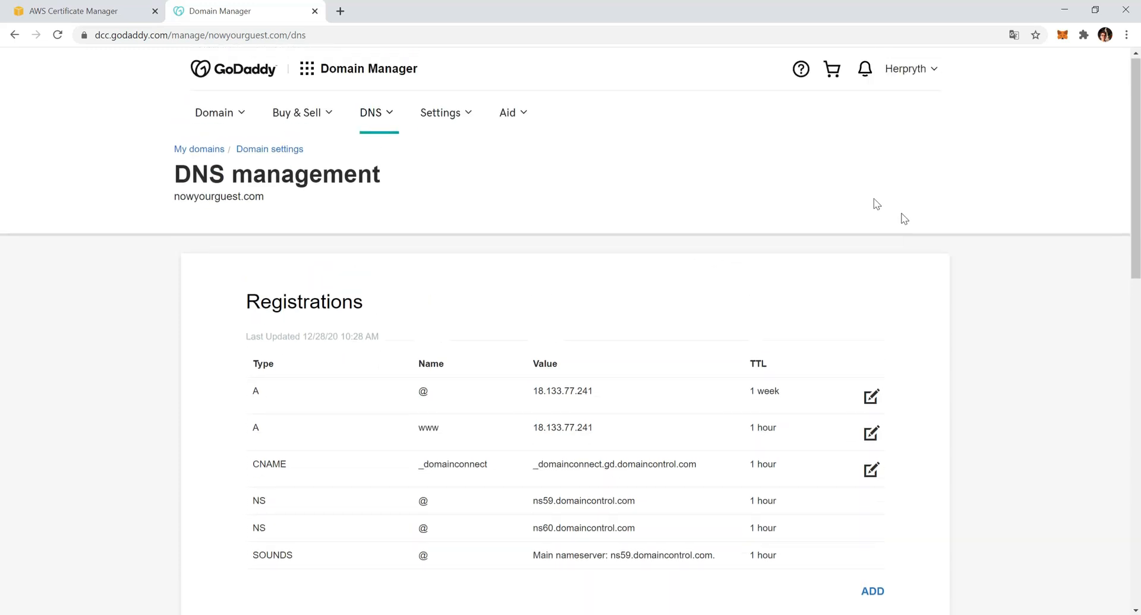
# - Add a new nowyourguest.com DNS record with CNAME as its type
pyautogui.scroll(-3)
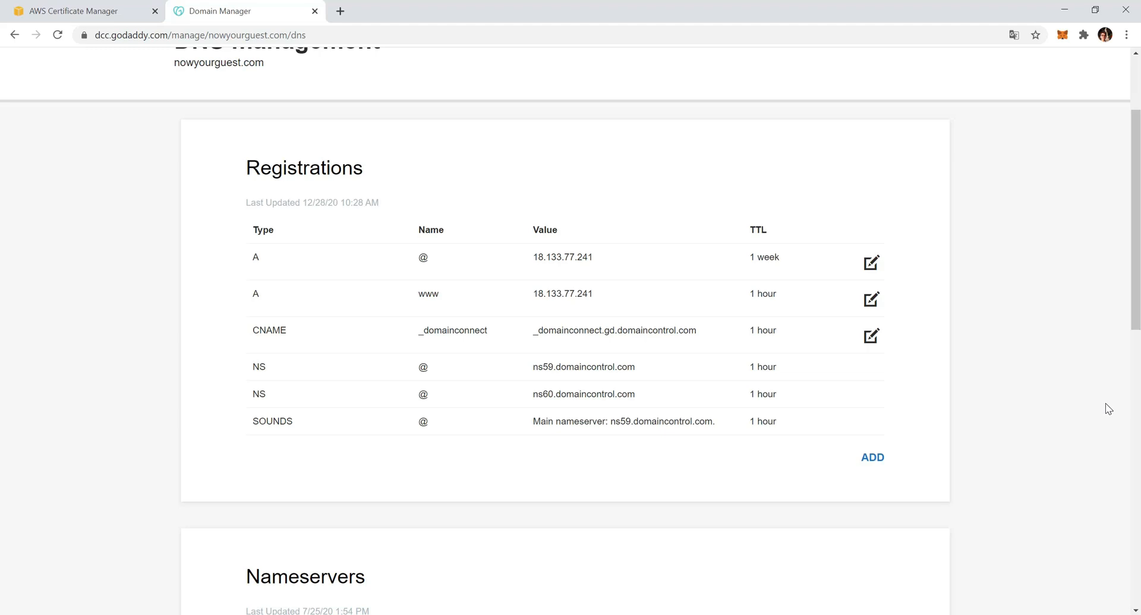
pyautogui.moveTo(872, 472)
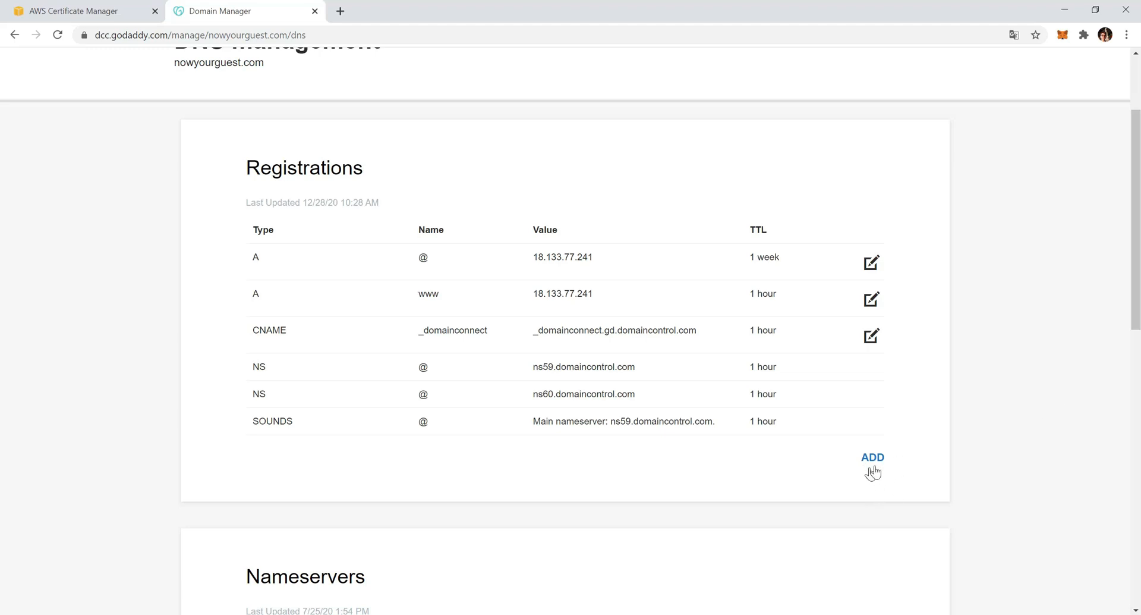
pyautogui.click(872, 457)
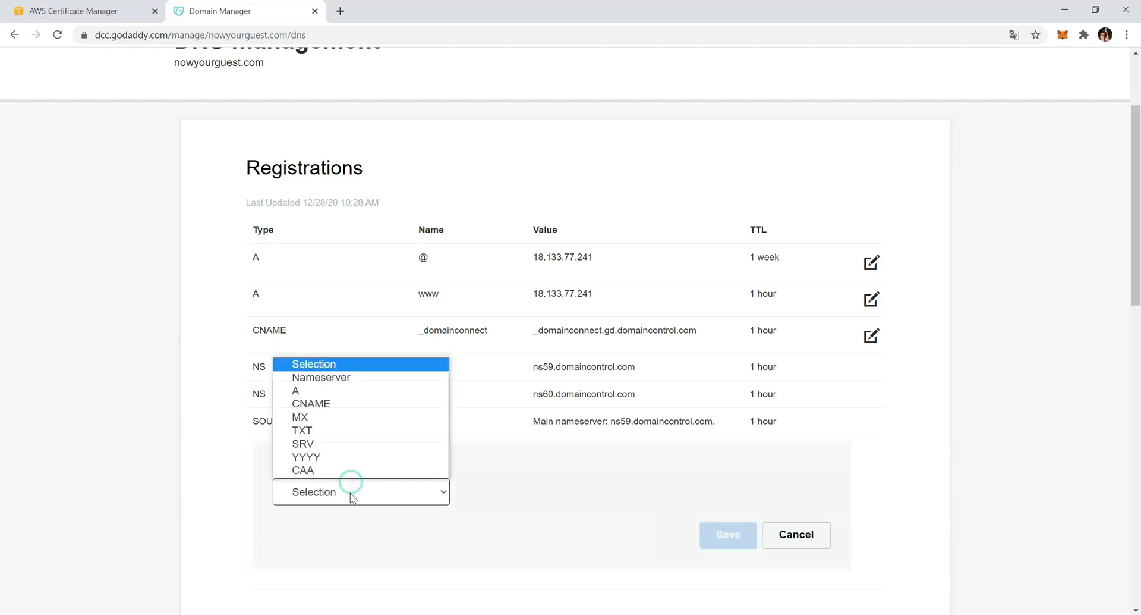
pyautogui.click(310, 403)
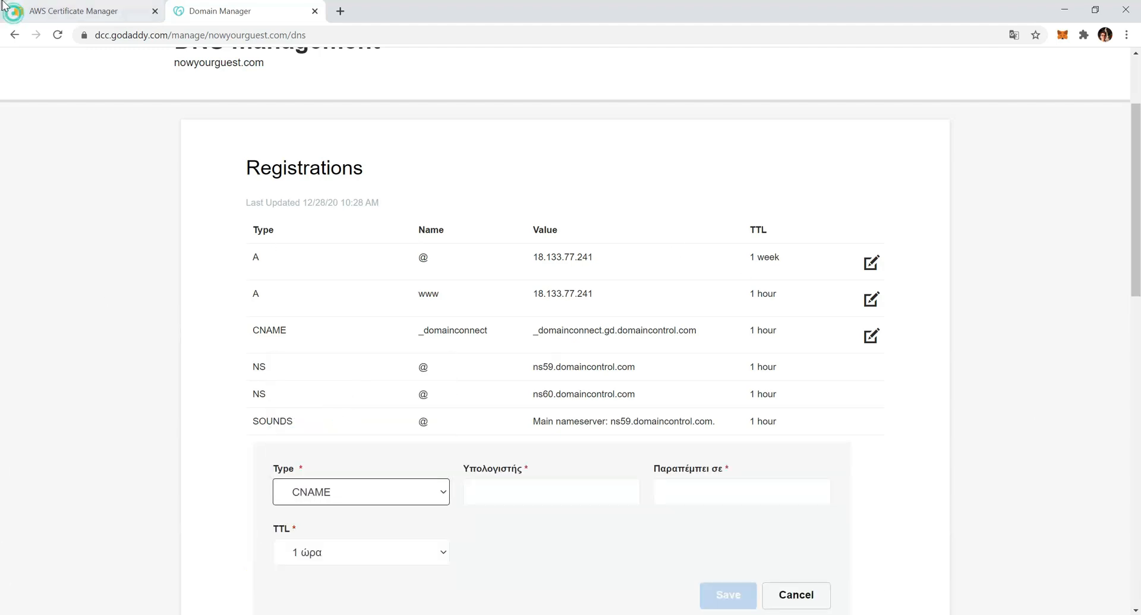
# - Enter ACM's validation CNAME (2fedab8f8ab7c578c1c80ccc30, ...rlltrpyzyf.acm-validations.aws.) into GoDaddy and save
pyautogui.click(78, 11)
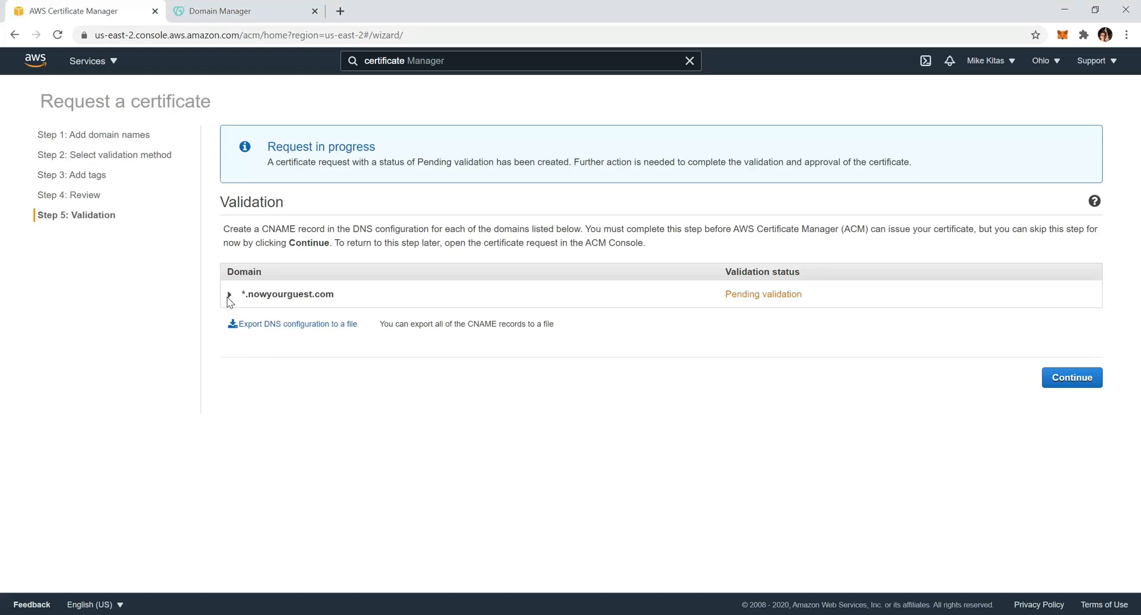
pyautogui.click(229, 294)
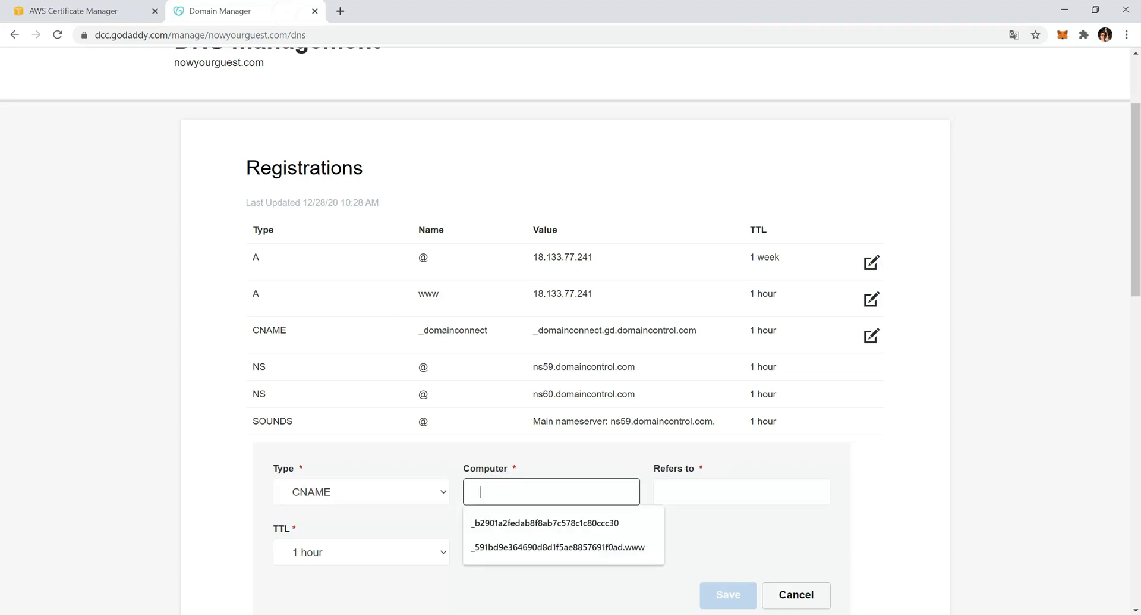
pyautogui.click(544, 523)
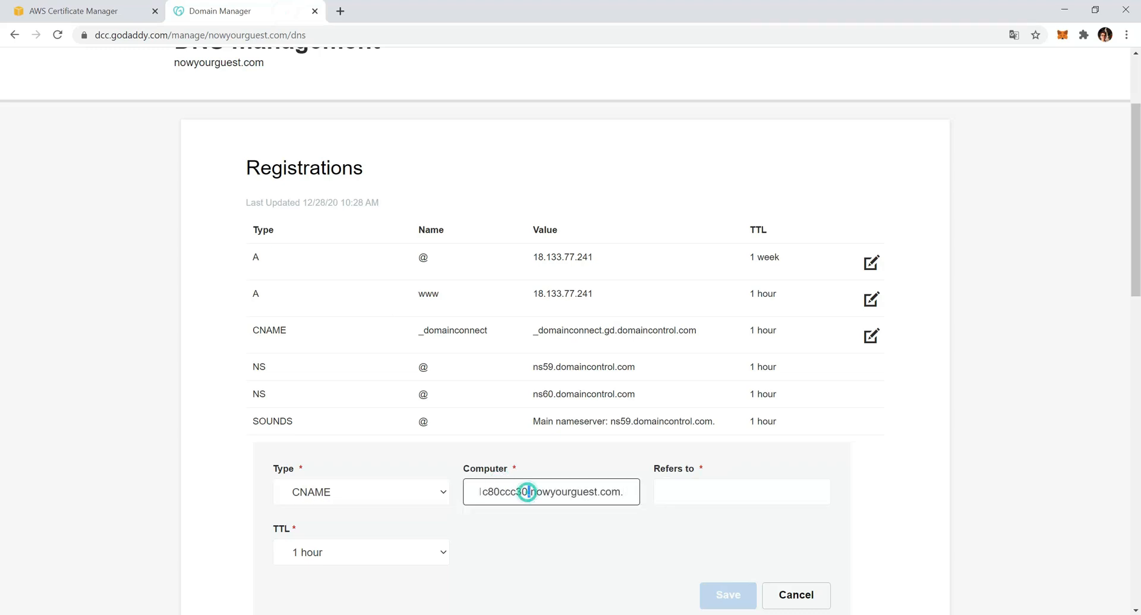
pyautogui.write('2fedab8f8ab7c578c1c80ccc30')
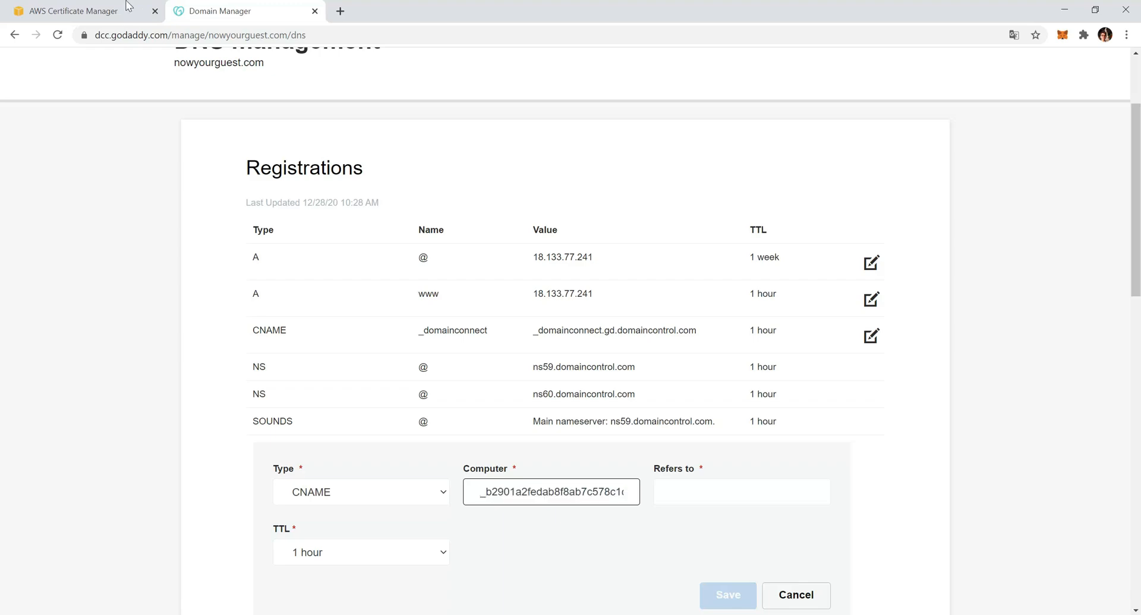
pyautogui.click(71, 12)
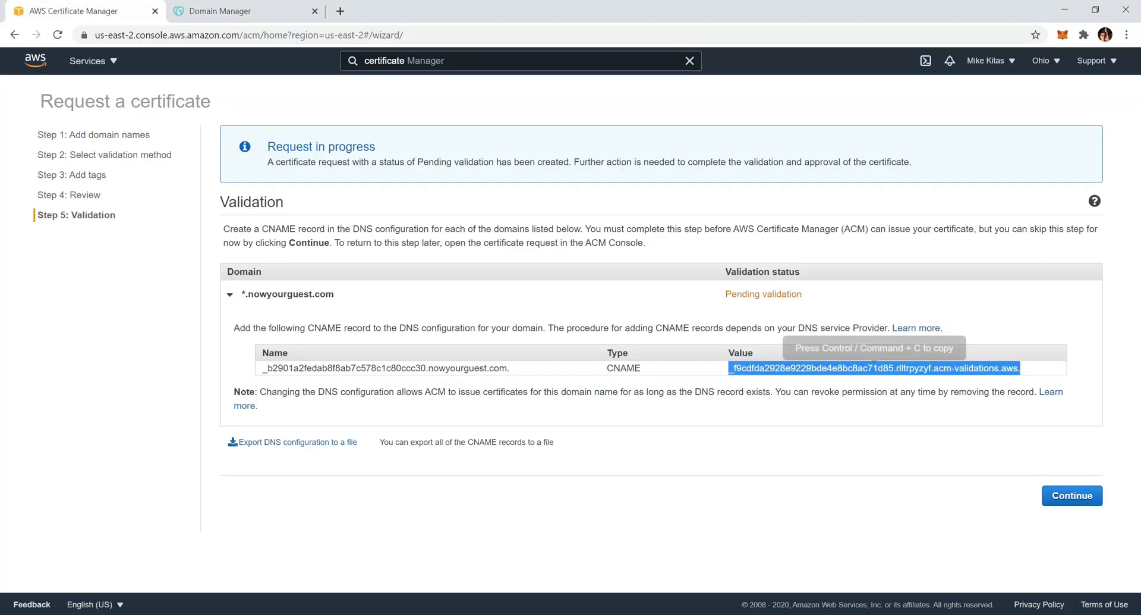
pyautogui.click(220, 11)
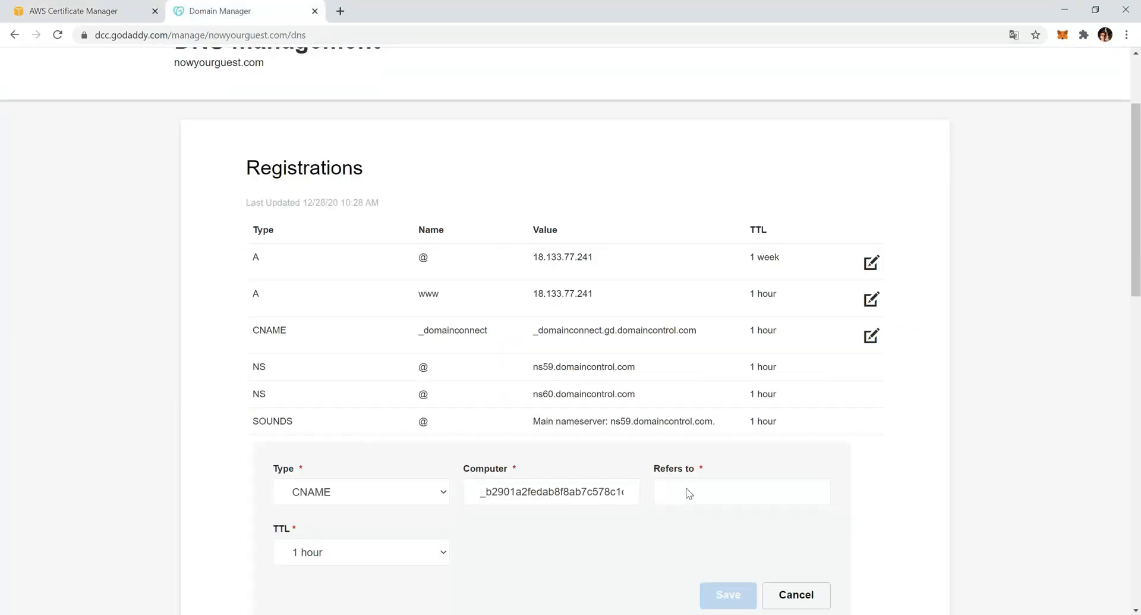
pyautogui.write('.rlltrpyzyf.acm-validations.aws.')
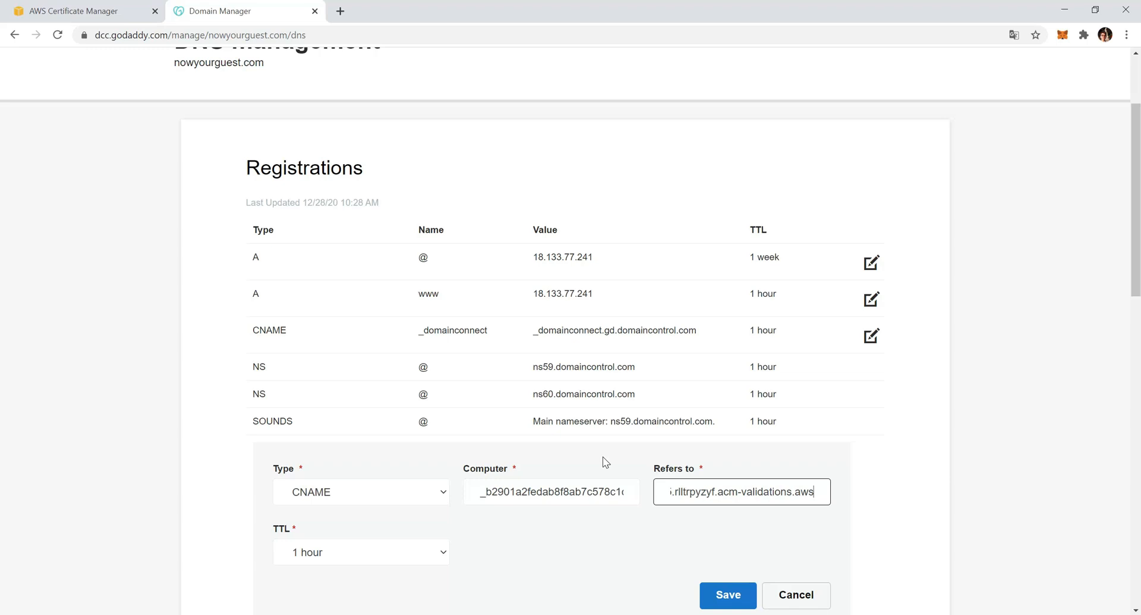
pyautogui.click(728, 595)
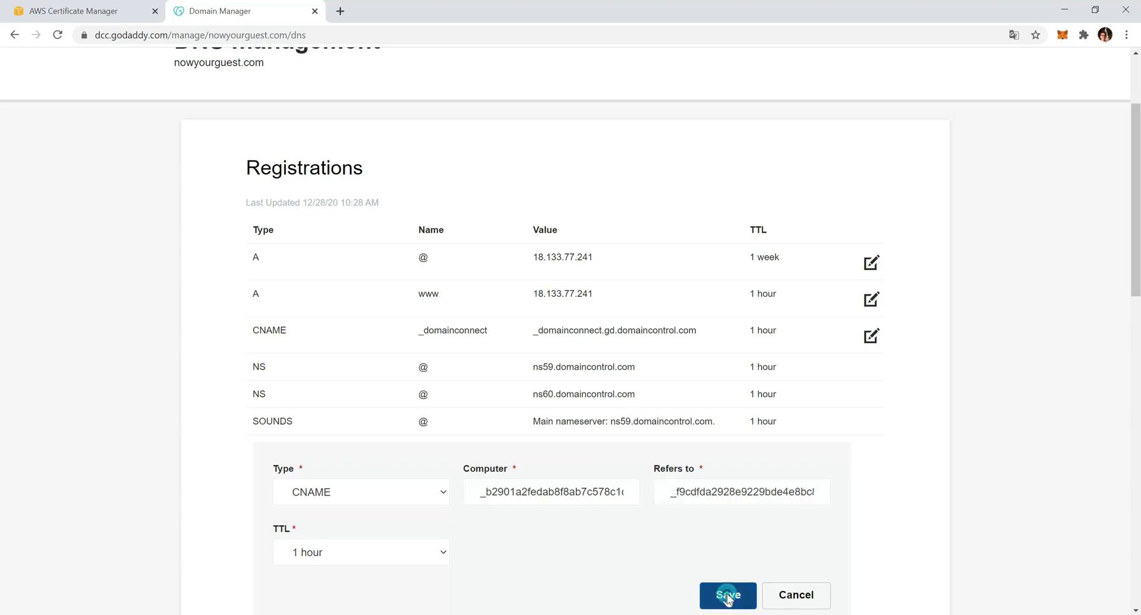
pyautogui.click(83, 11)
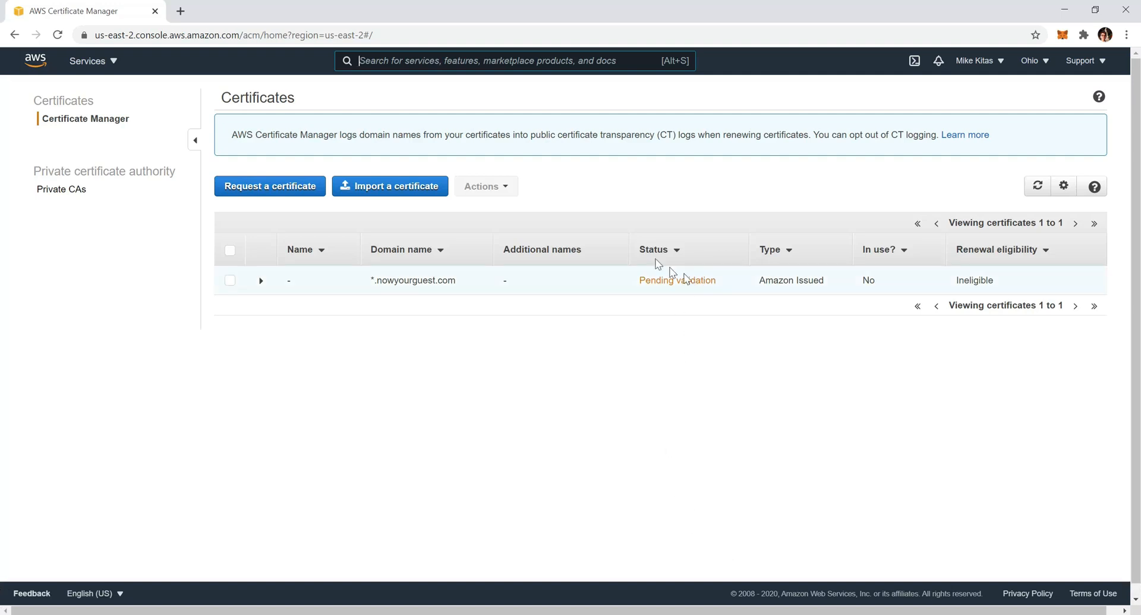
pyautogui.moveTo(735, 290)
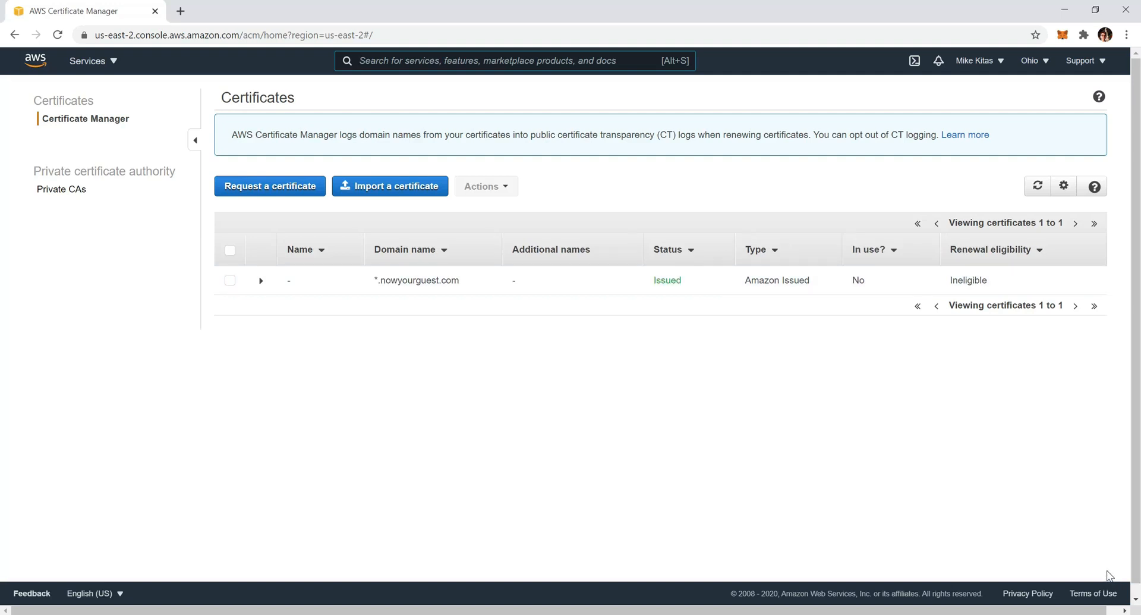
pyautogui.moveTo(681, 280)
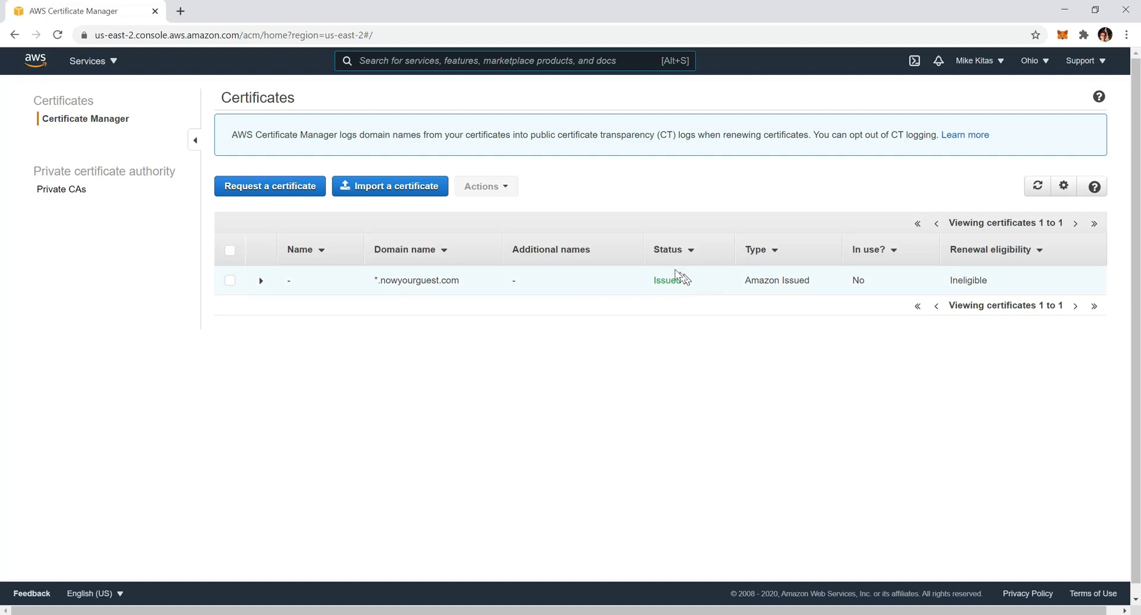
pyautogui.moveTo(705, 285)
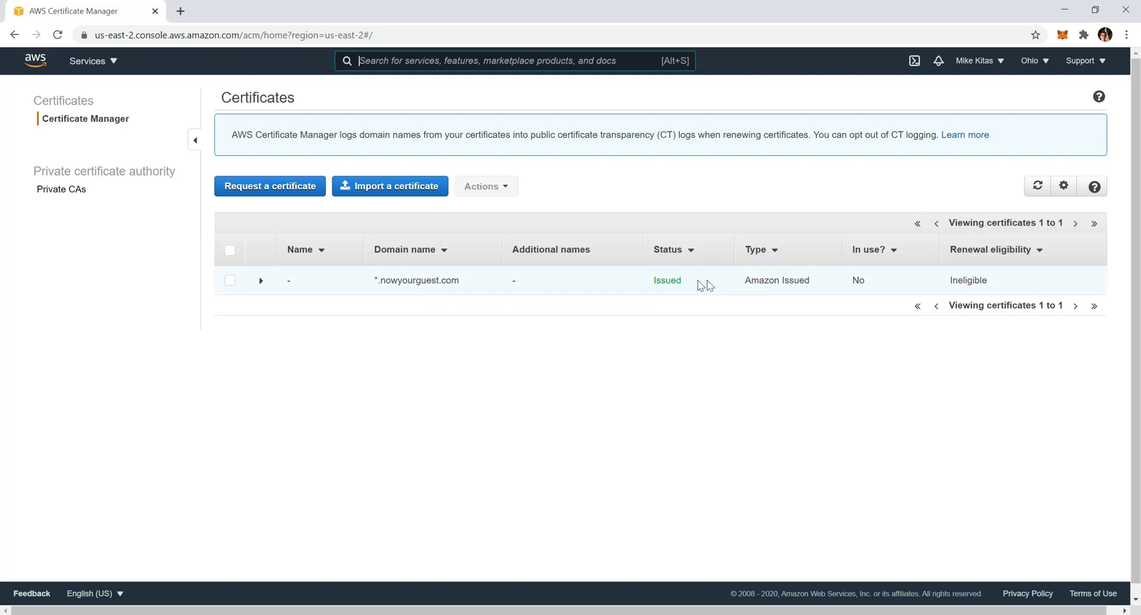
pyautogui.moveTo(714, 270)
pyautogui.write('e')
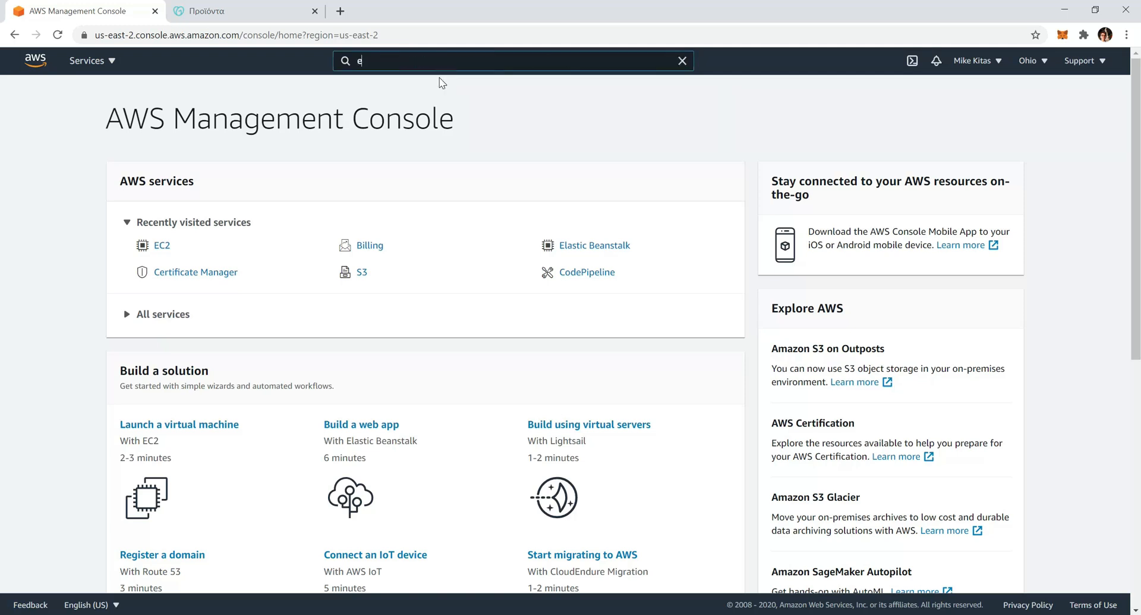
# - Search AWS services for 'elastic' and open the Elastic Beanstalk environments list
pyautogui.write('lastic')
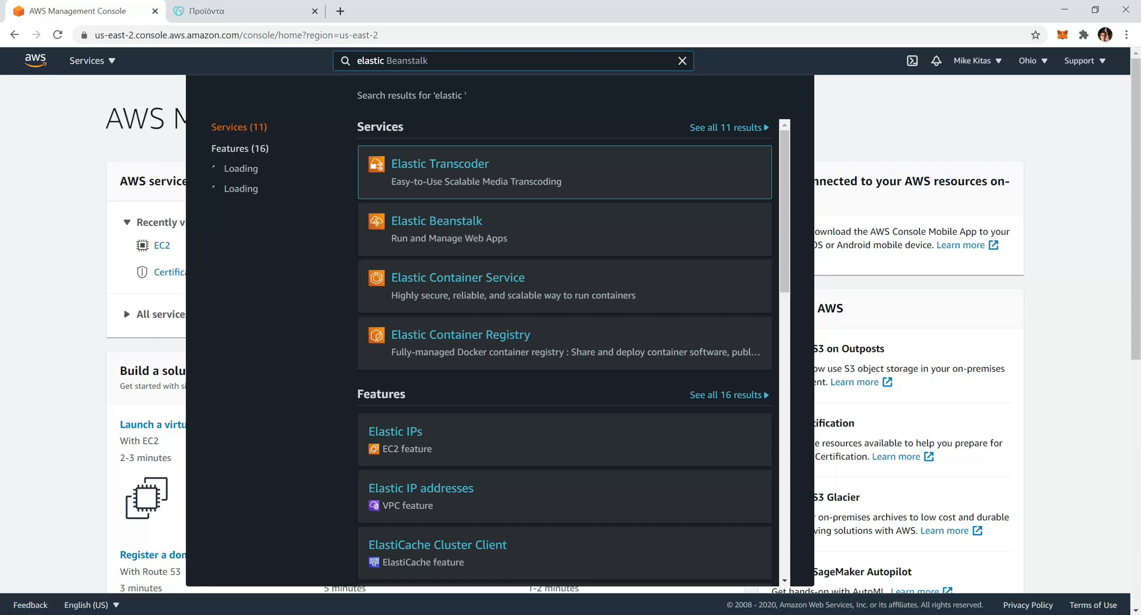
pyautogui.moveTo(425, 226)
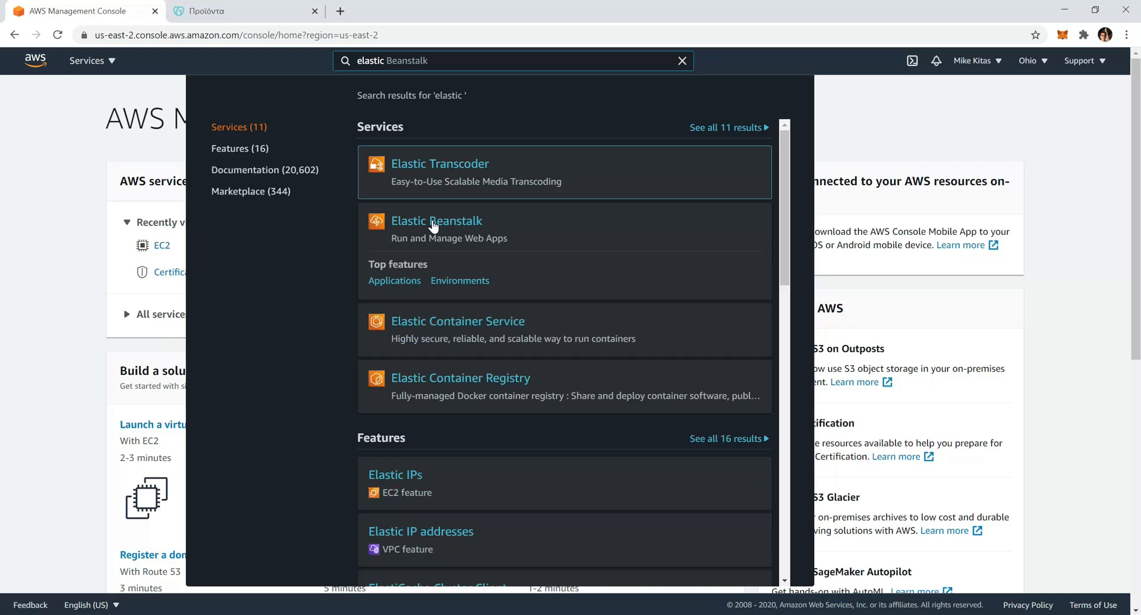
pyautogui.click(437, 220)
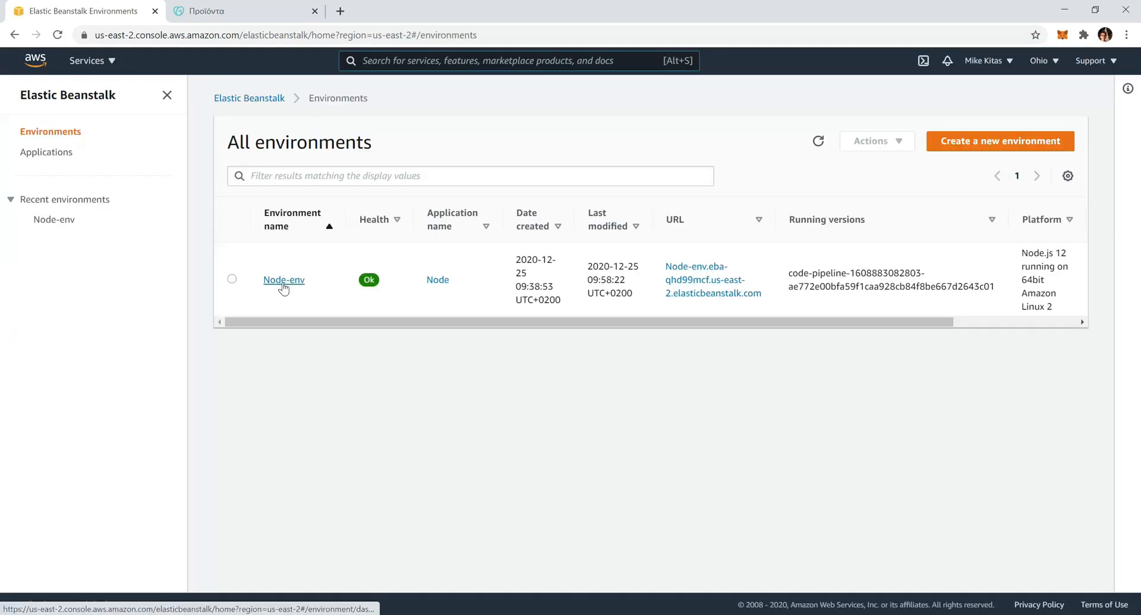
# - Open the Node-env environment dashboard and launch its live site
pyautogui.click(283, 279)
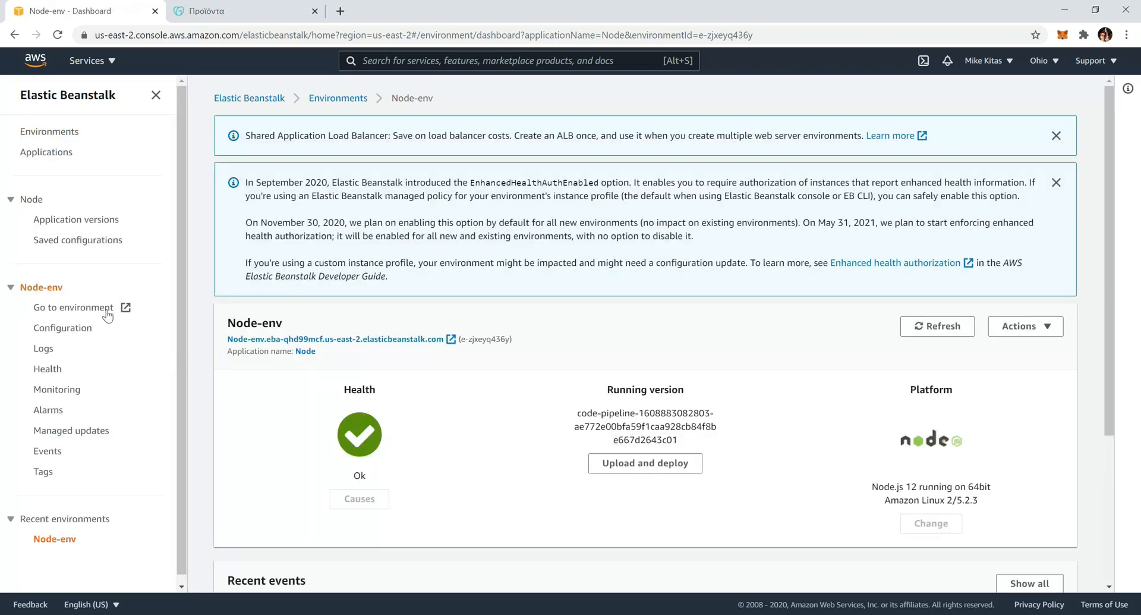
pyautogui.moveTo(77, 307)
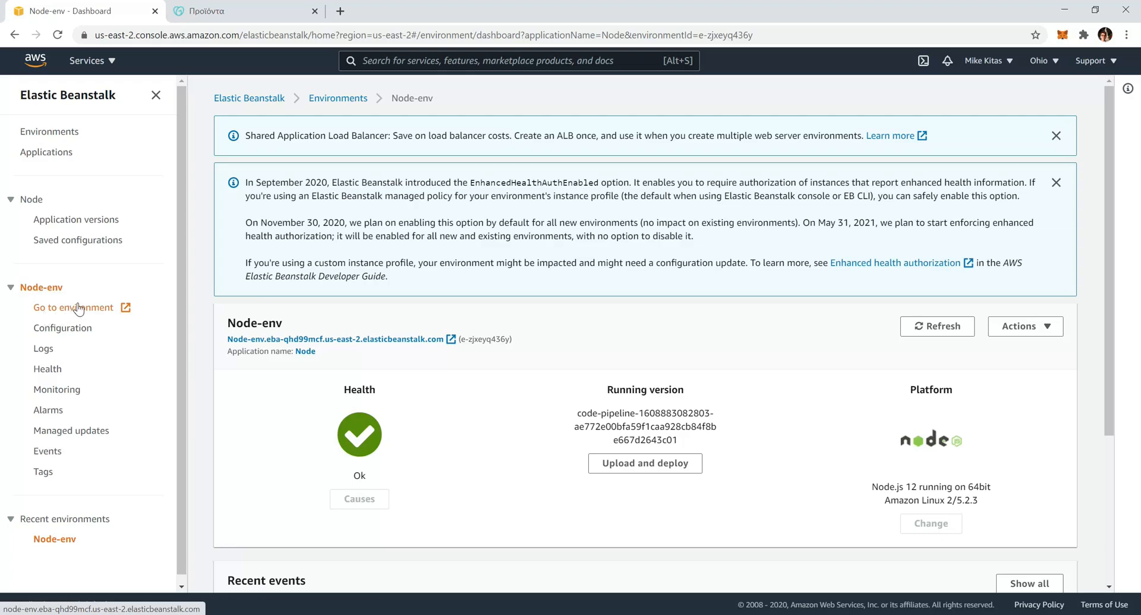
pyautogui.click(73, 307)
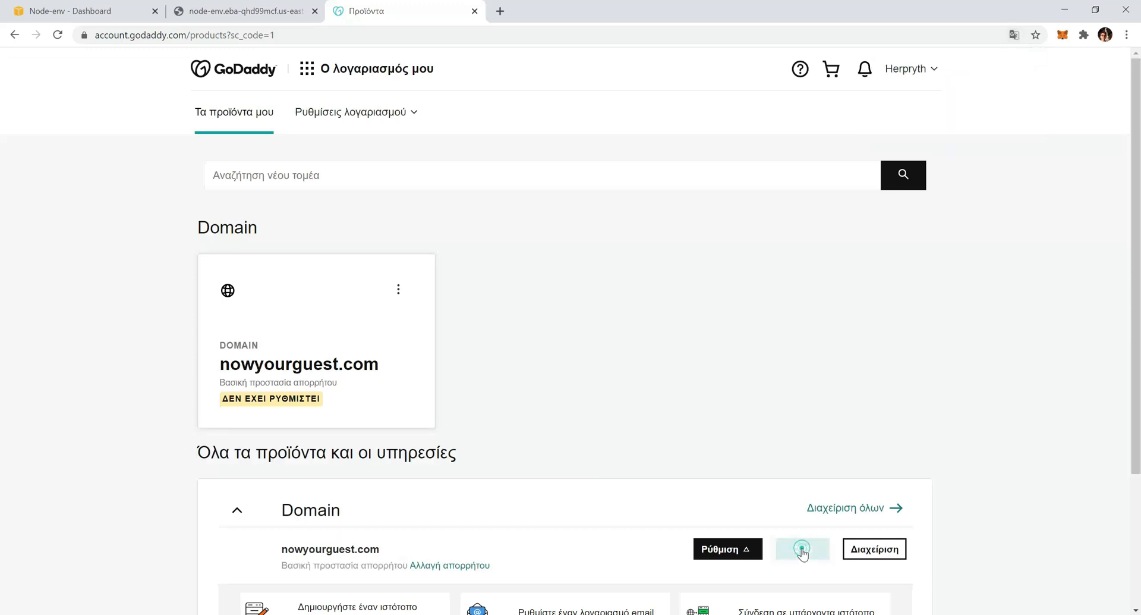
# - Open nowyourguest.com DNS management and start editing the www record
pyautogui.click(802, 549)
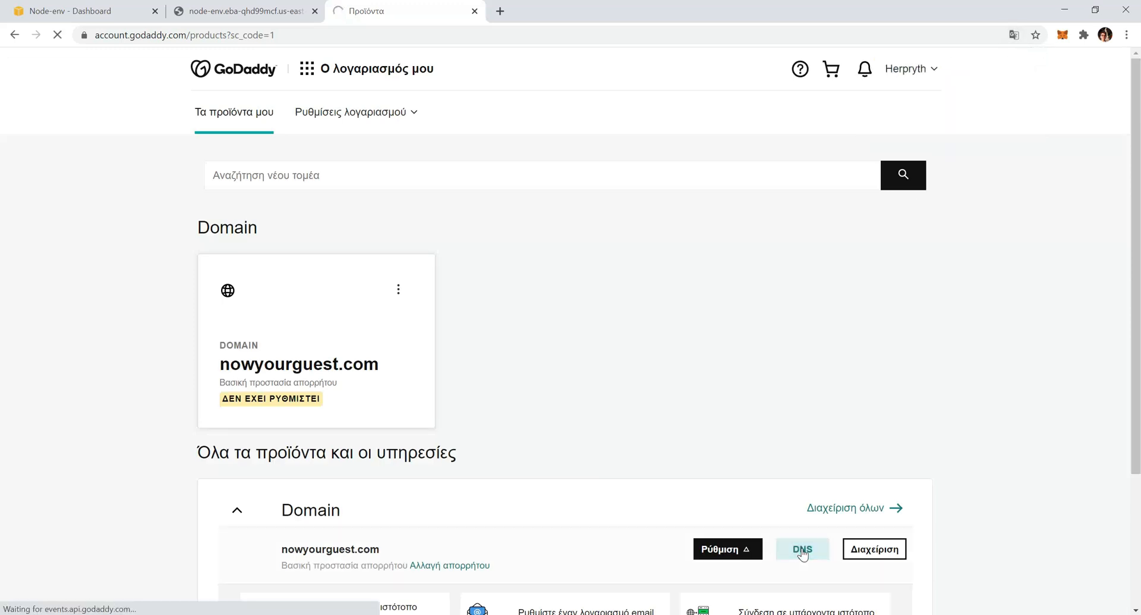
pyautogui.click(803, 549)
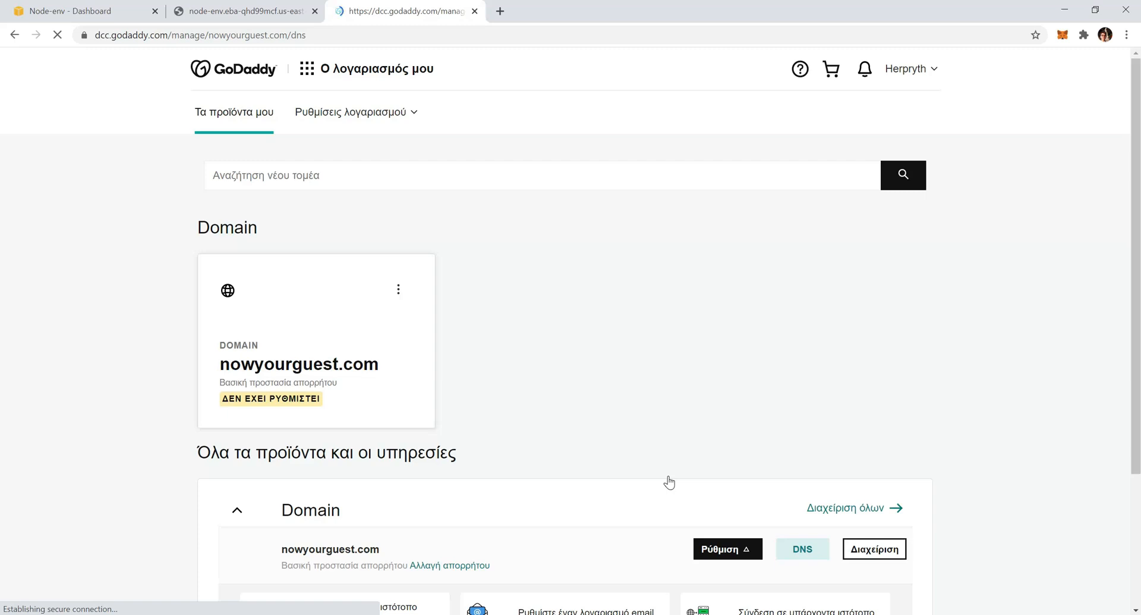
pyautogui.click(802, 549)
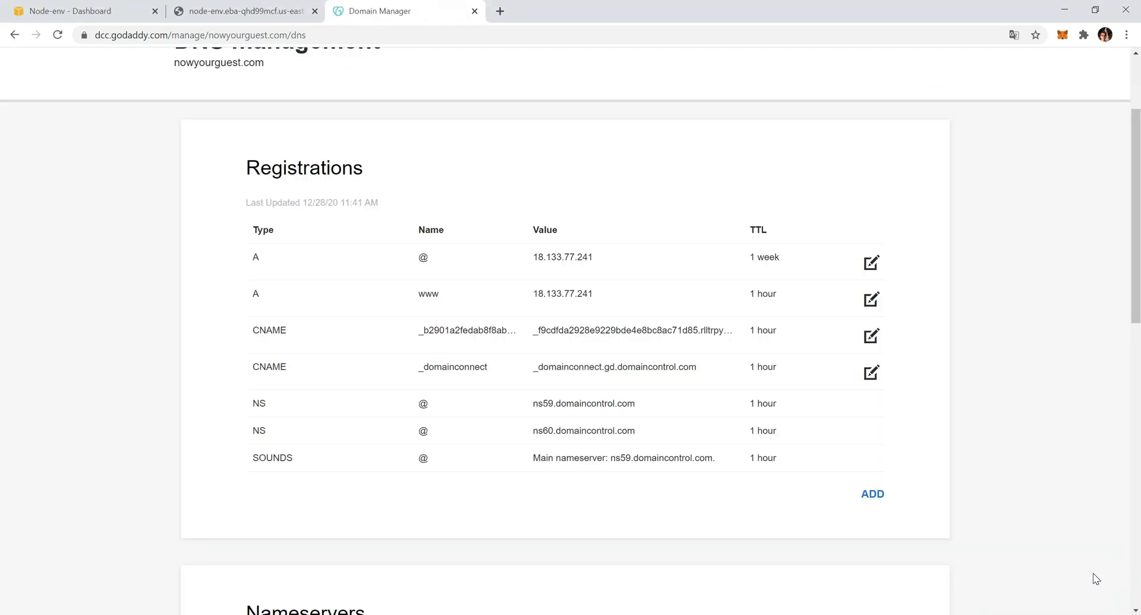
pyautogui.moveTo(1012, 384)
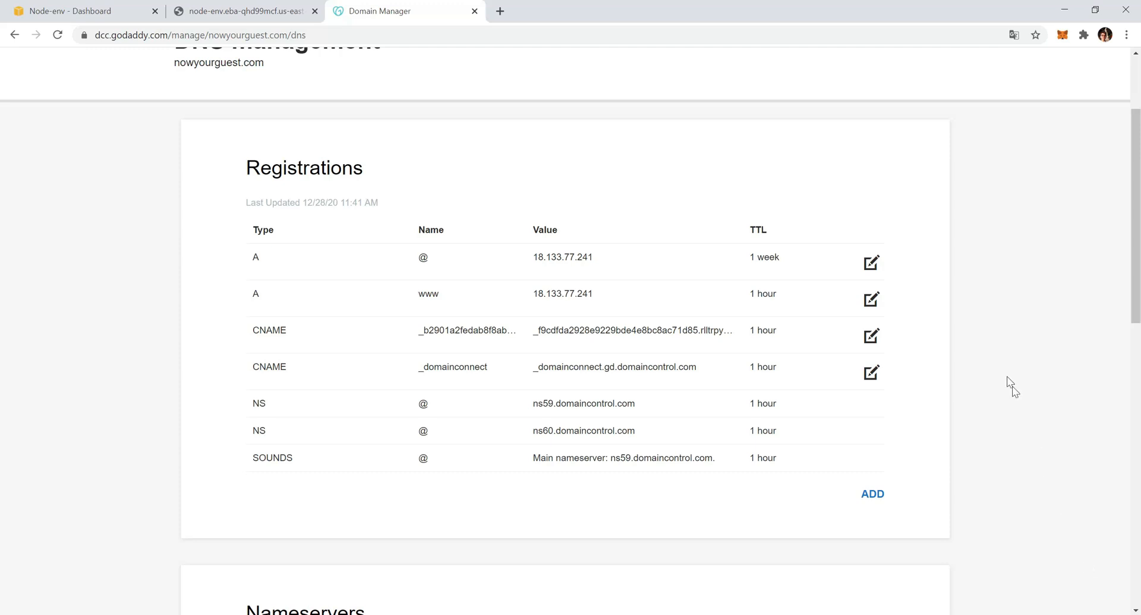
pyautogui.moveTo(411, 303)
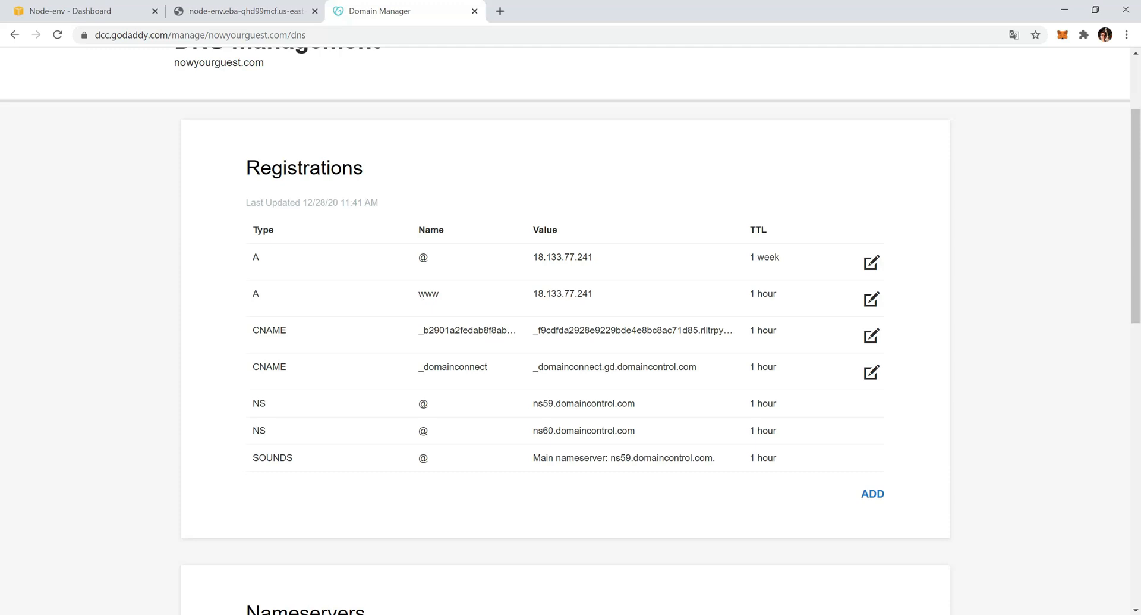
pyautogui.doubleClick(427, 294)
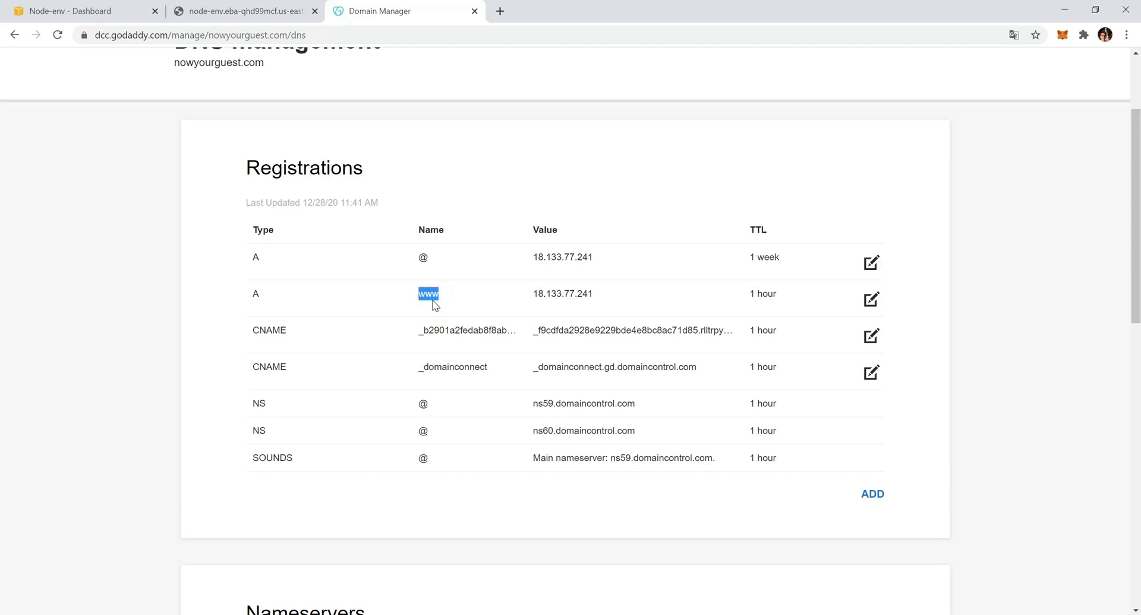
pyautogui.moveTo(501, 319)
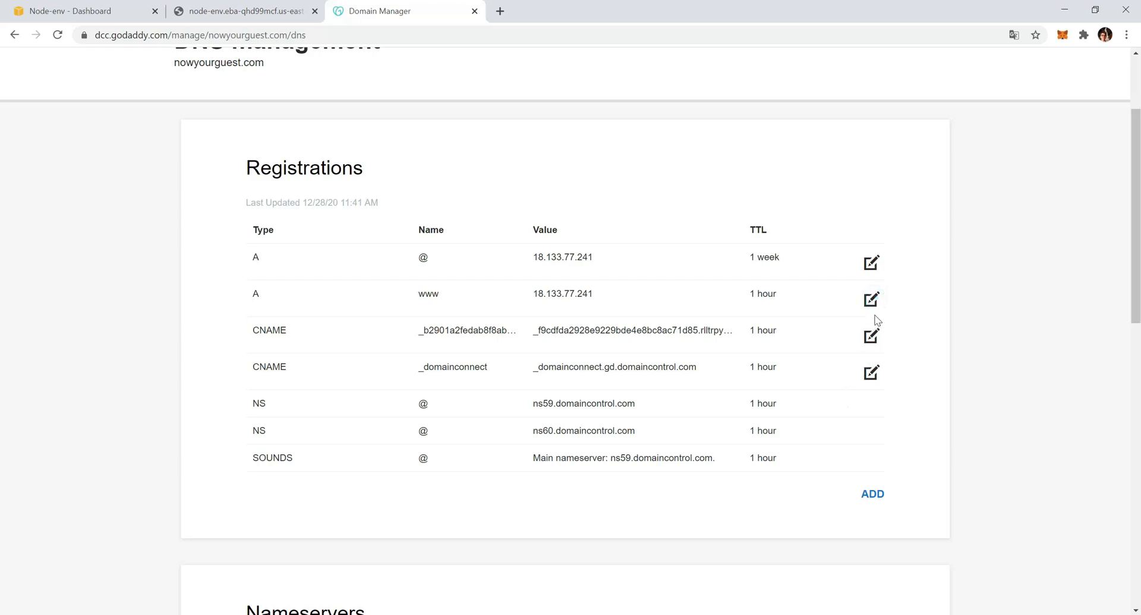
pyautogui.click(871, 298)
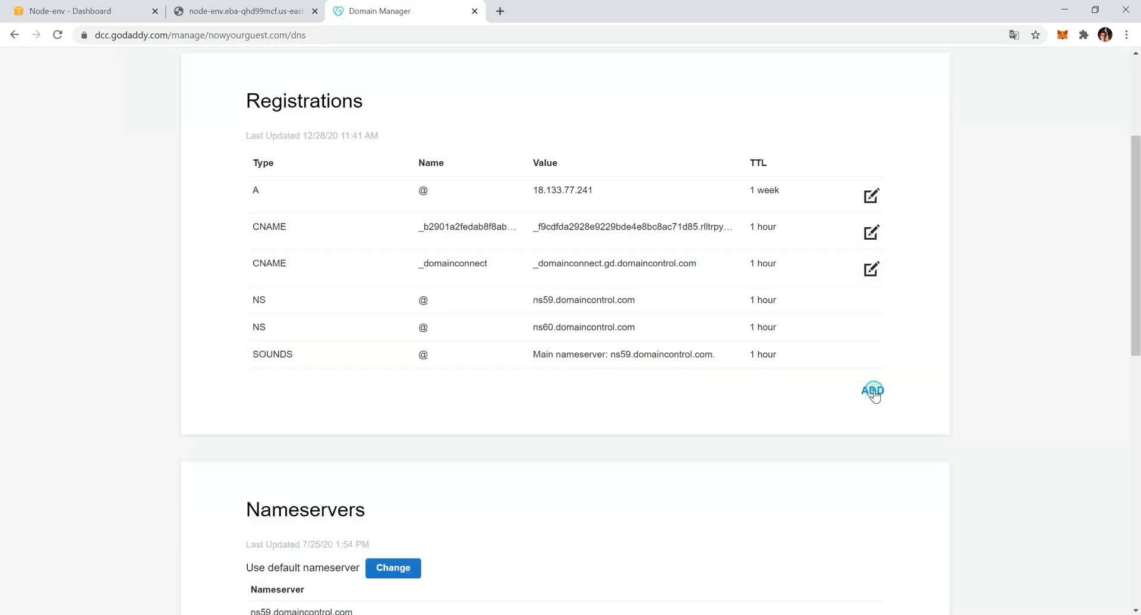
# - Save a www CNAME record targeting the Node-env Beanstalk address, then return to its dashboard
pyautogui.click(873, 390)
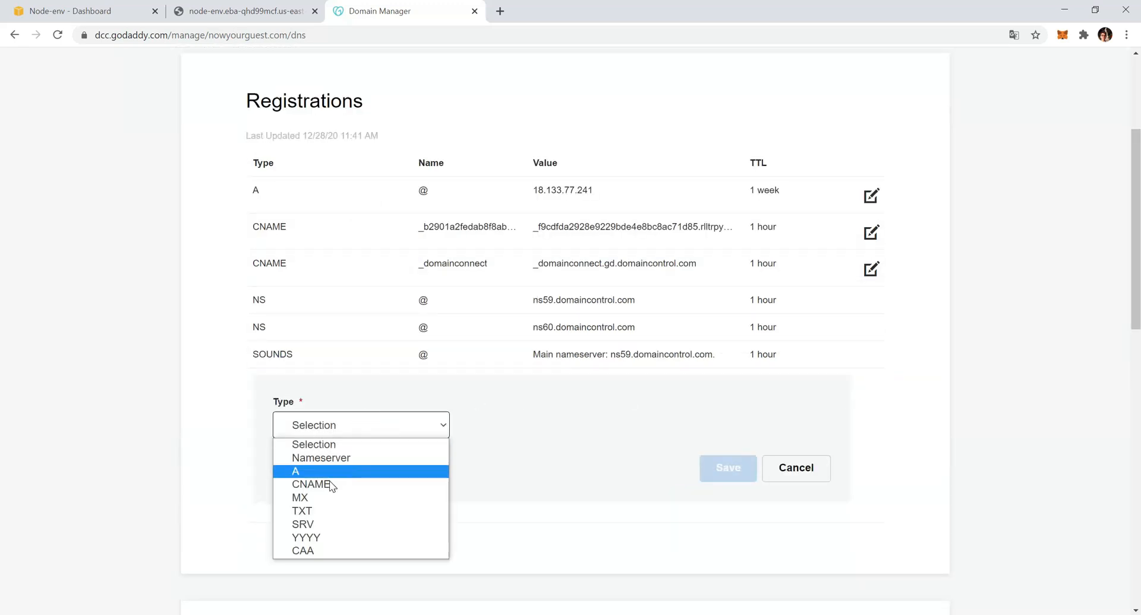
pyautogui.click(303, 484)
pyautogui.write('http://node-env.eba-qhd99mcf.')
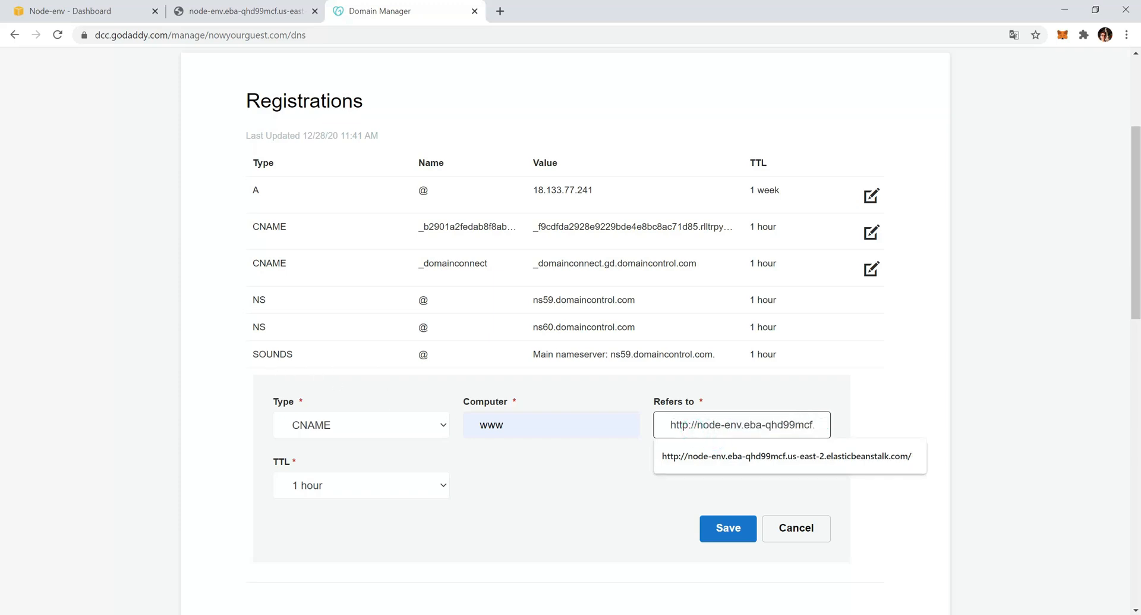
pyautogui.click(789, 456)
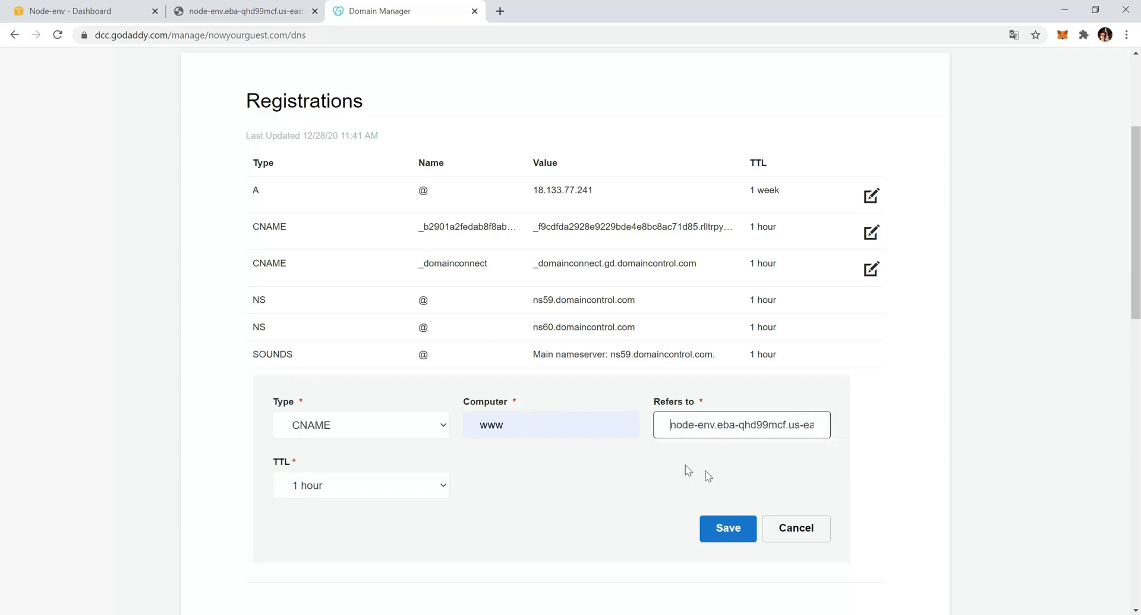
pyautogui.click(728, 527)
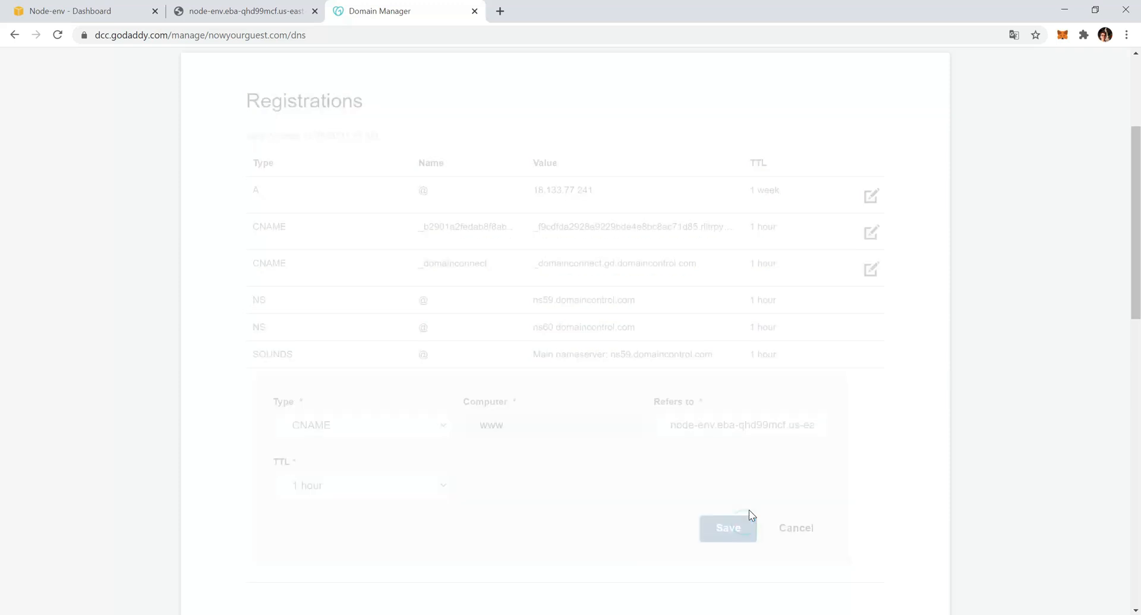
pyautogui.click(728, 527)
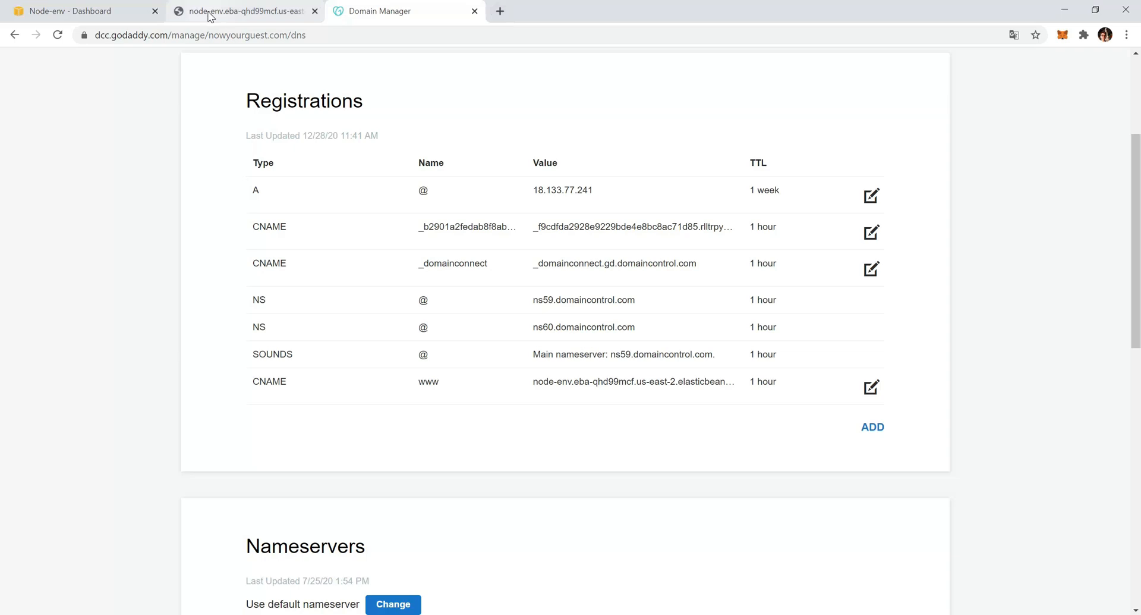
pyautogui.click(72, 10)
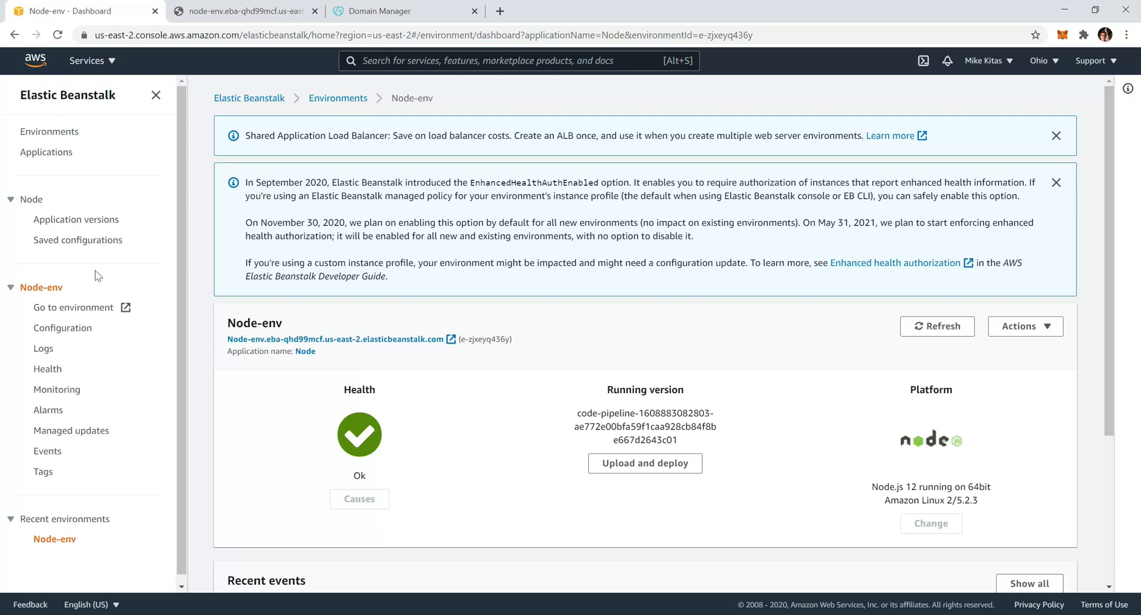
pyautogui.moveTo(73, 335)
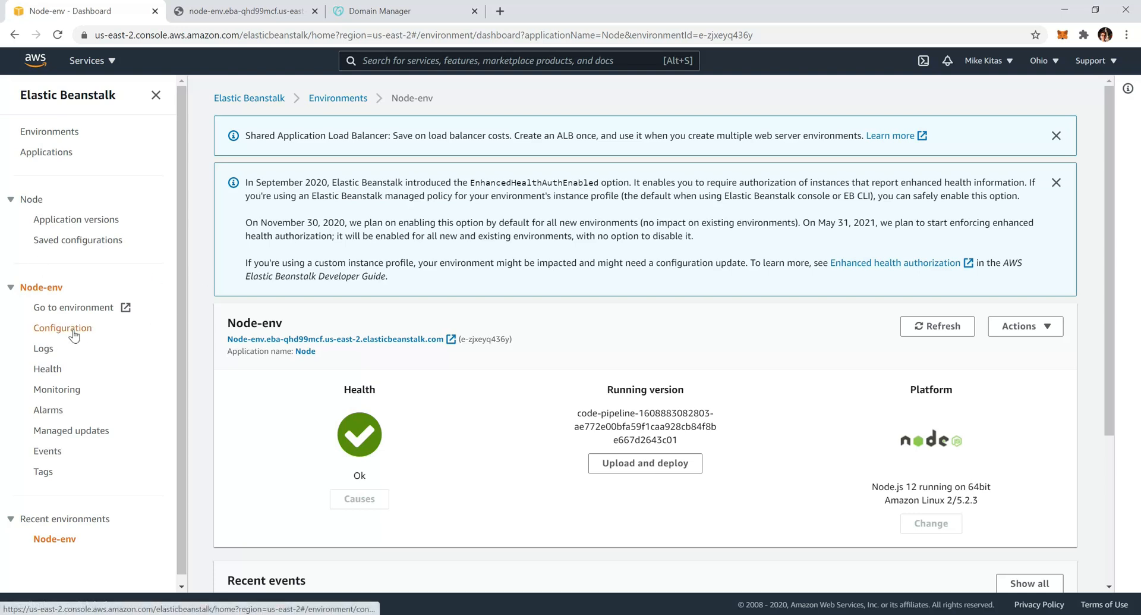
# - Open Node-env's Configuration page and edit the Load balancer section
pyautogui.click(62, 328)
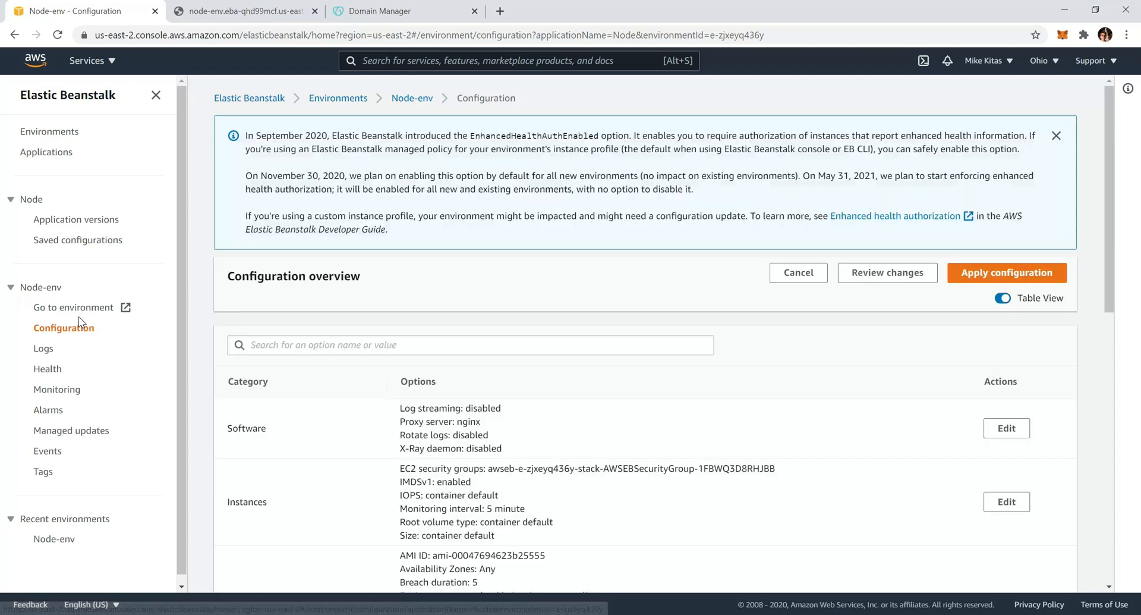
pyautogui.scroll(-3)
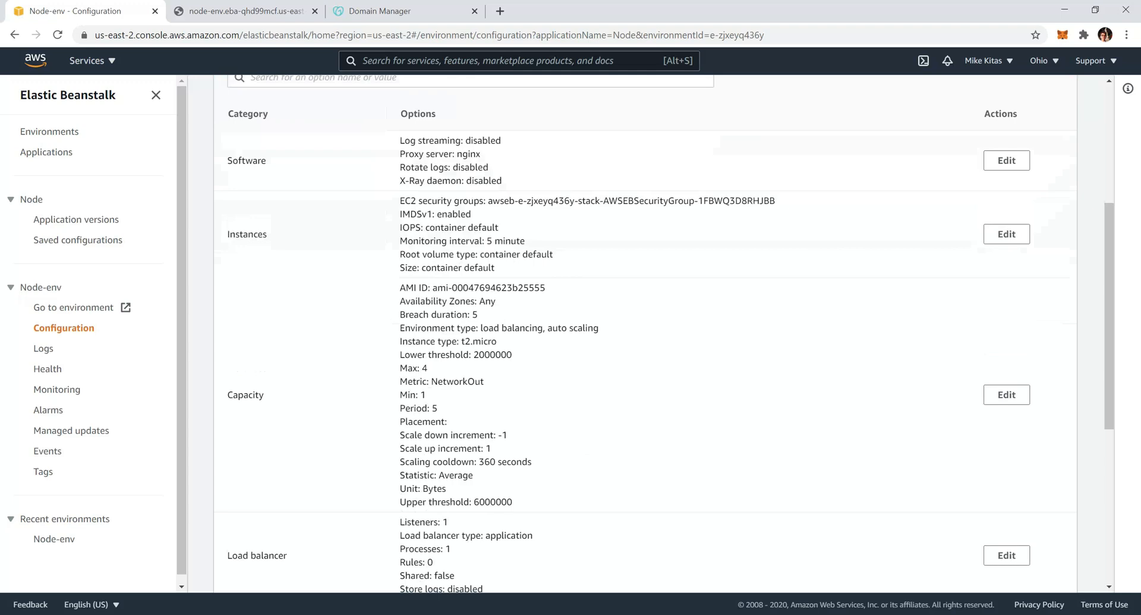
pyautogui.scroll(-3)
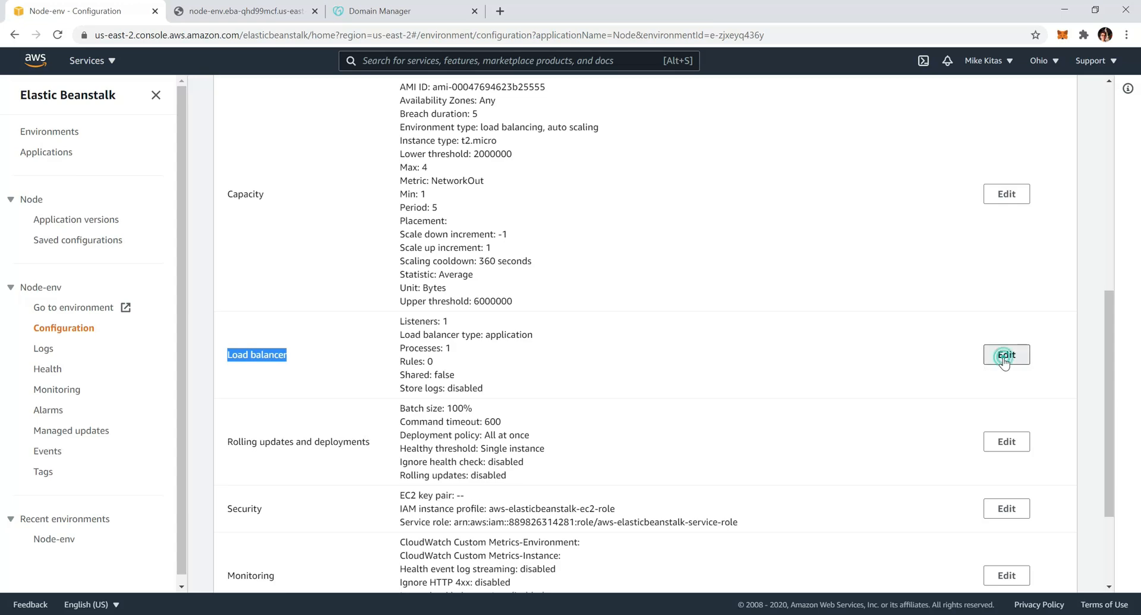
pyautogui.click(1007, 355)
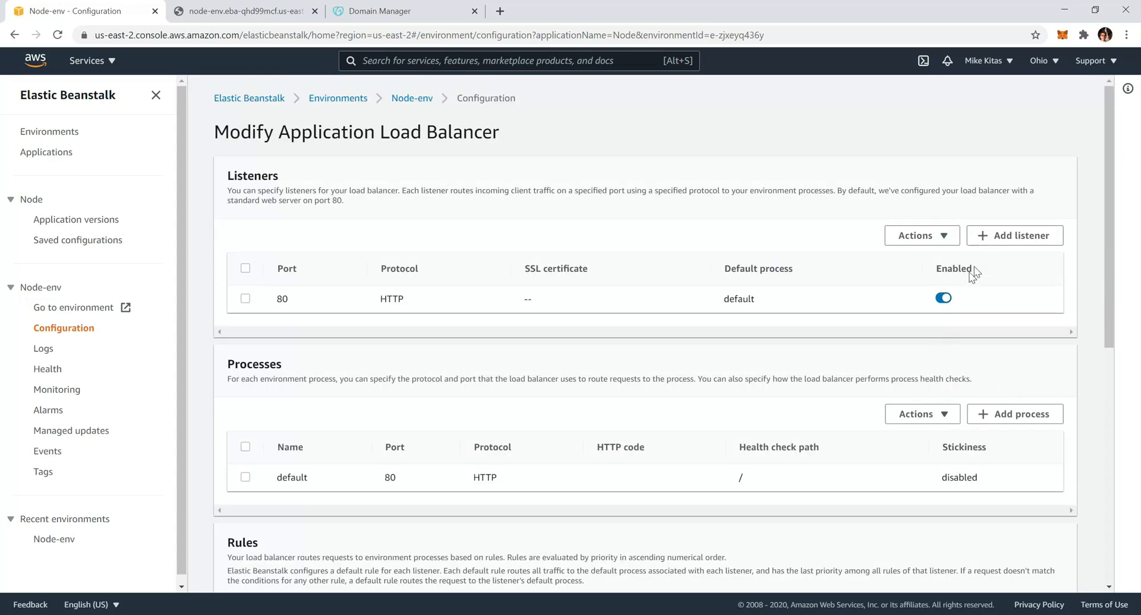
# - Add a listener on port 443 with HTTPS protocol and the *.nowyourguest.com certificate
pyautogui.click(1014, 235)
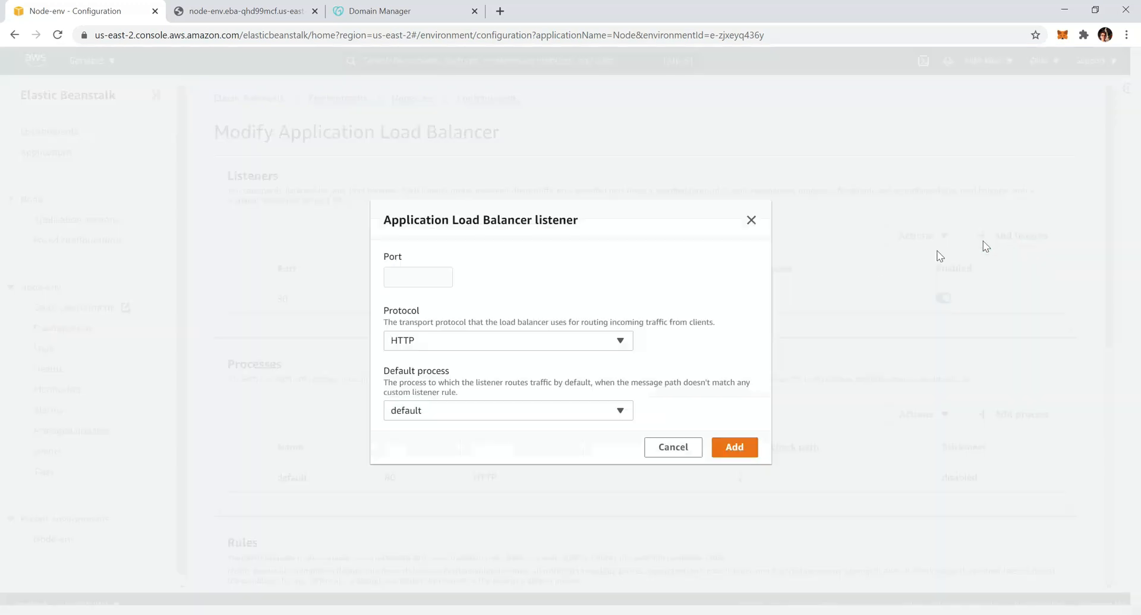
pyautogui.click(417, 277)
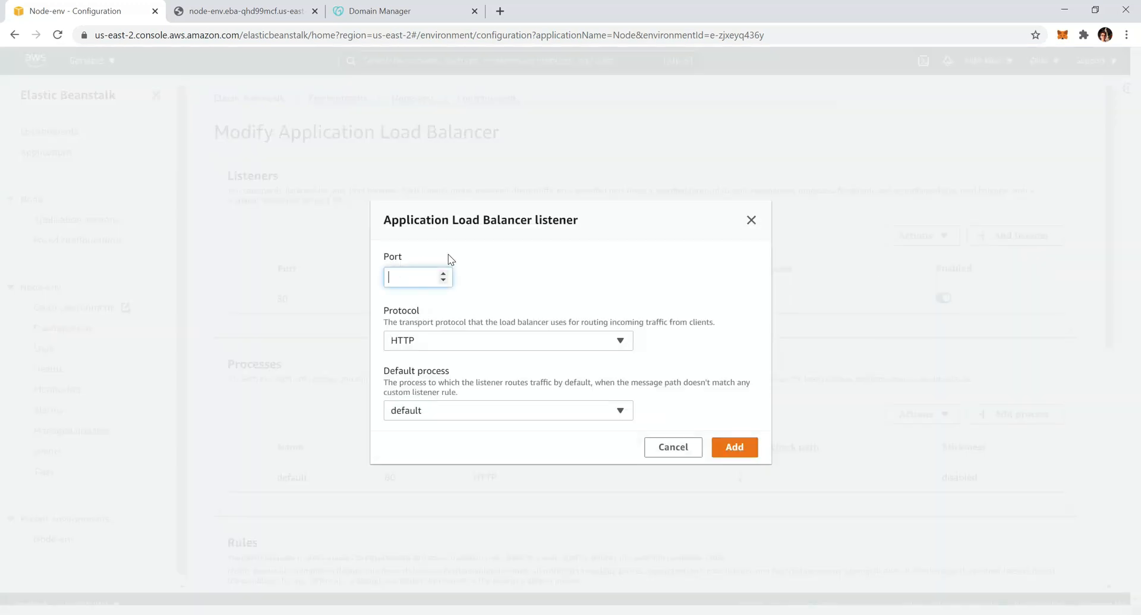
pyautogui.write('433')
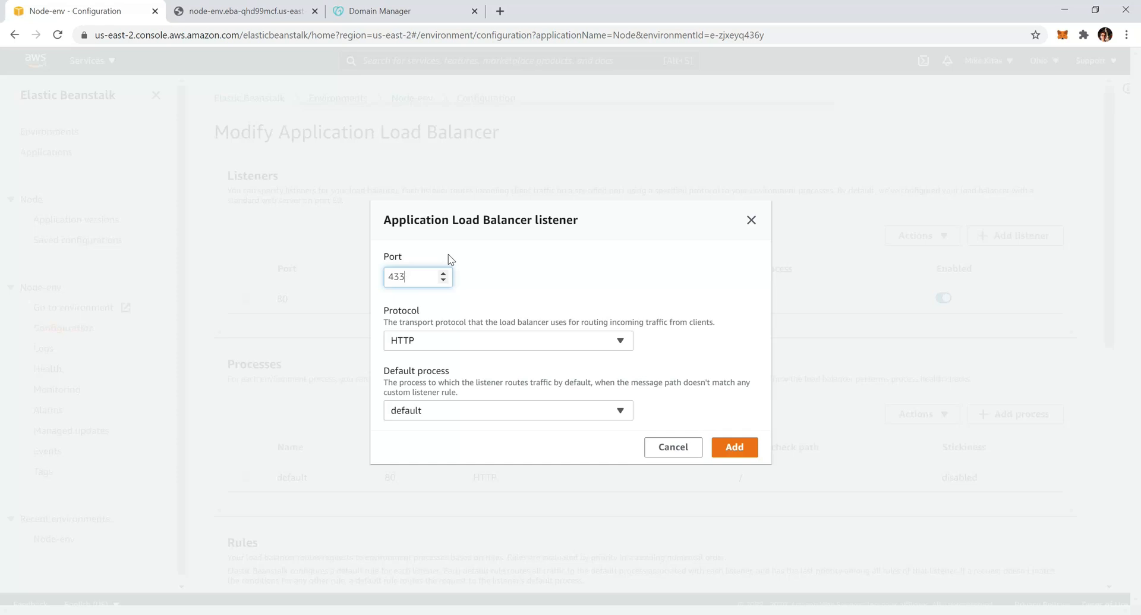
pyautogui.write('443')
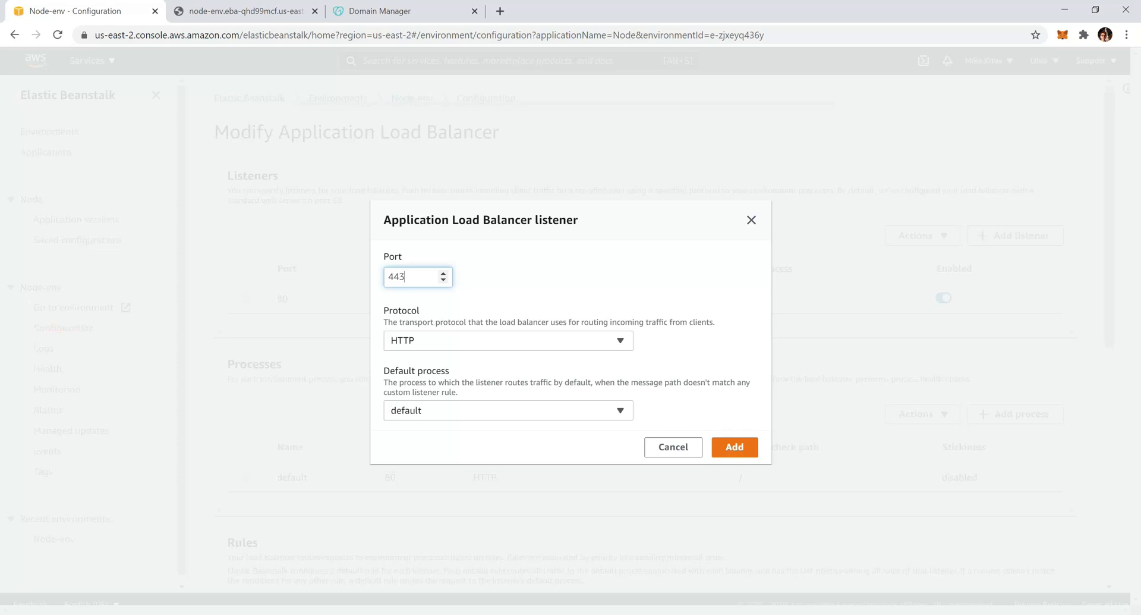
pyautogui.click(508, 340)
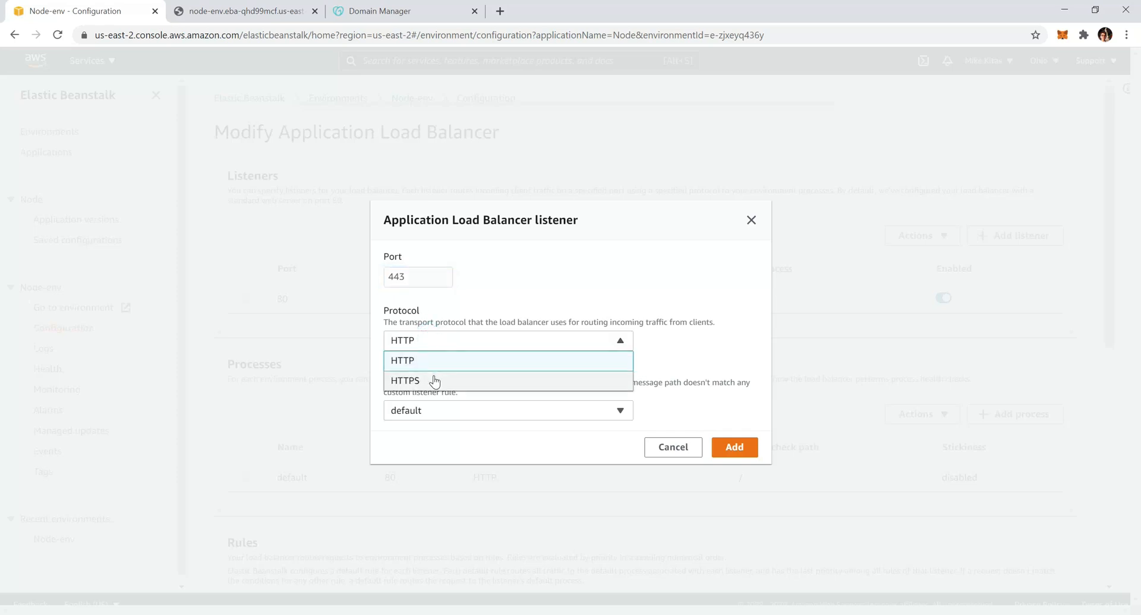
pyautogui.click(404, 379)
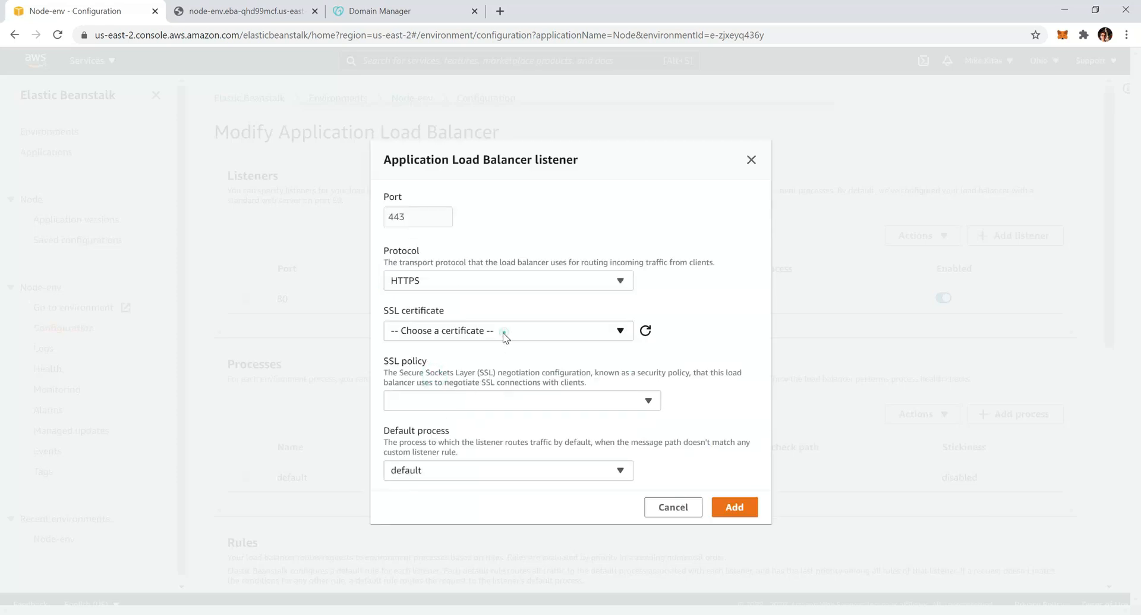
pyautogui.click(508, 330)
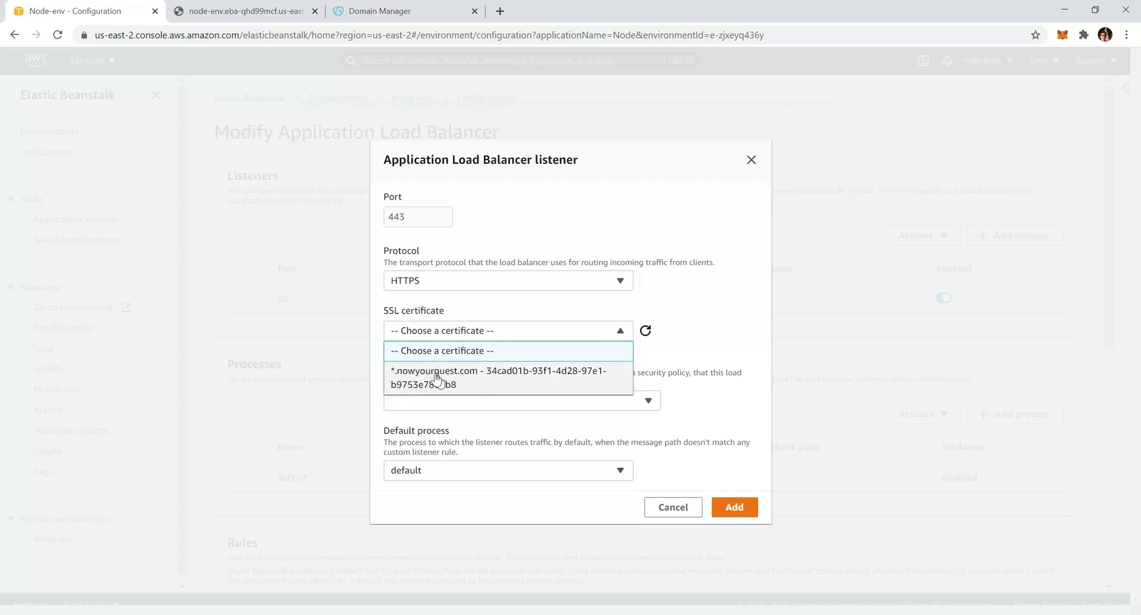
pyautogui.click(498, 378)
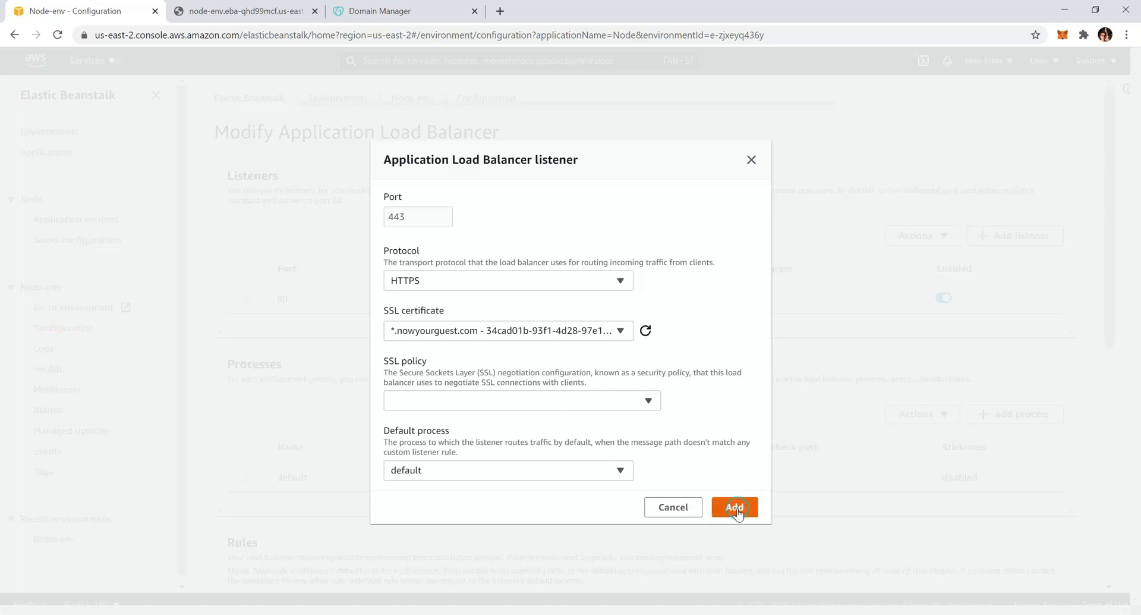
pyautogui.click(735, 507)
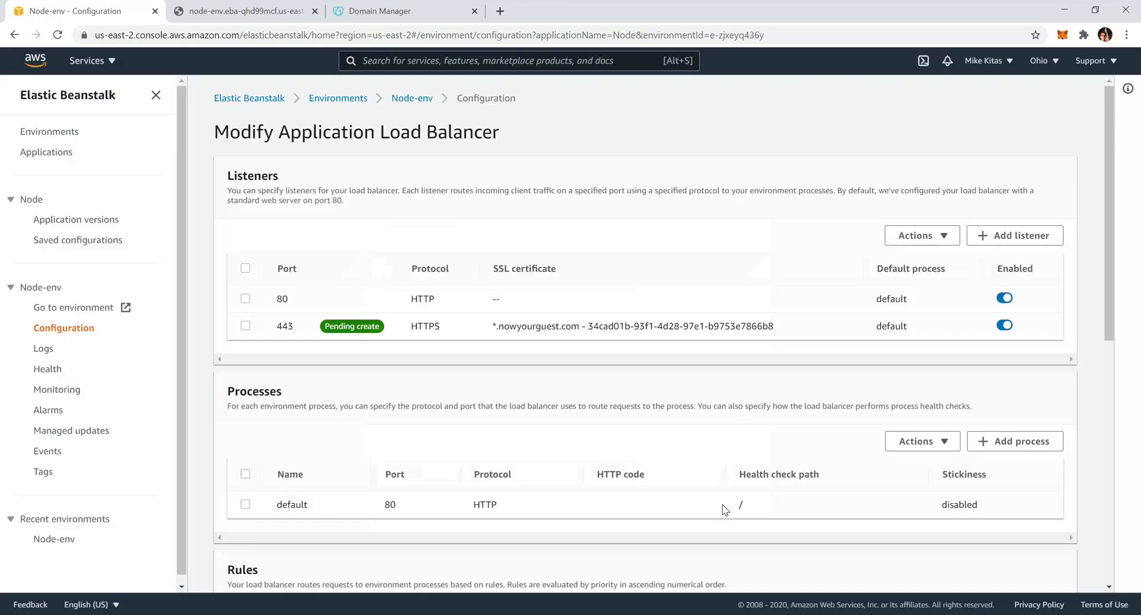
# - Apply the modified load balancer configuration so Node-env begins updating
pyautogui.scroll(-3)
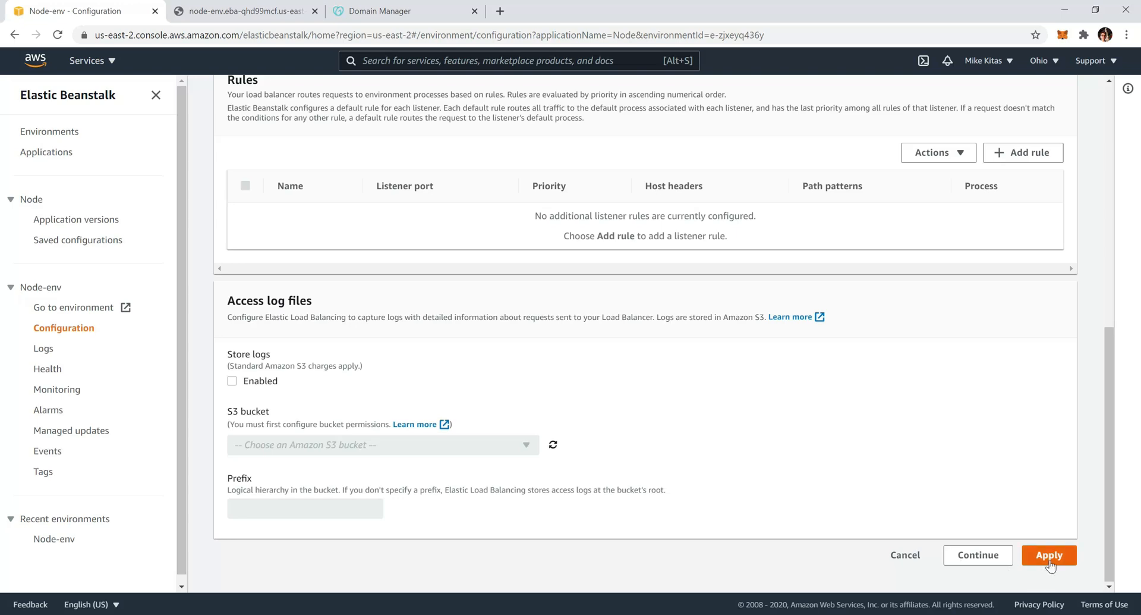
pyautogui.click(1050, 554)
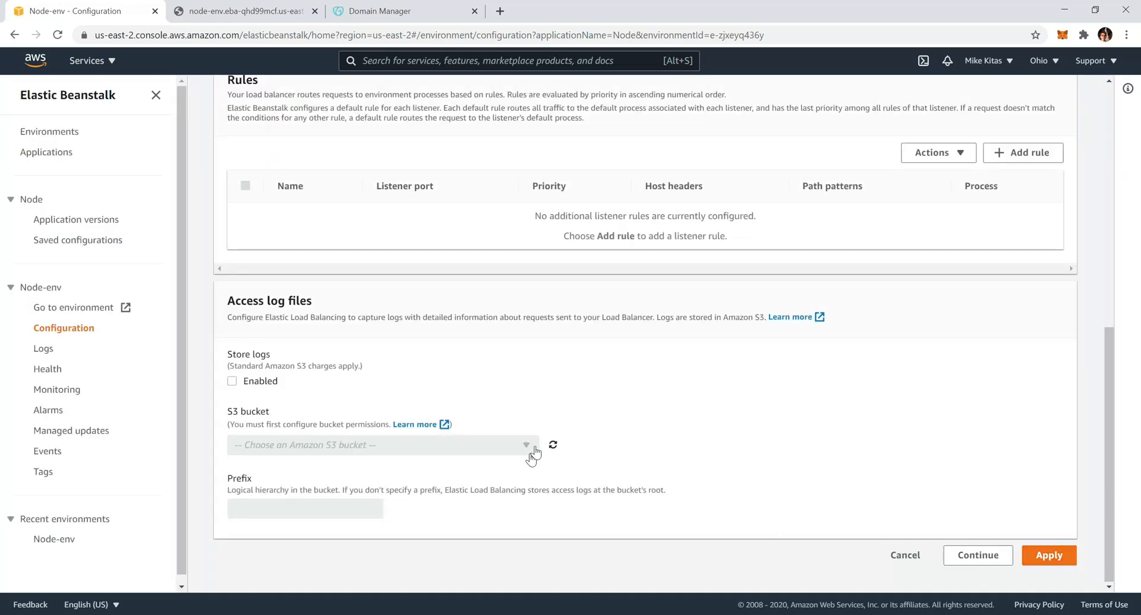
pyautogui.click(1052, 555)
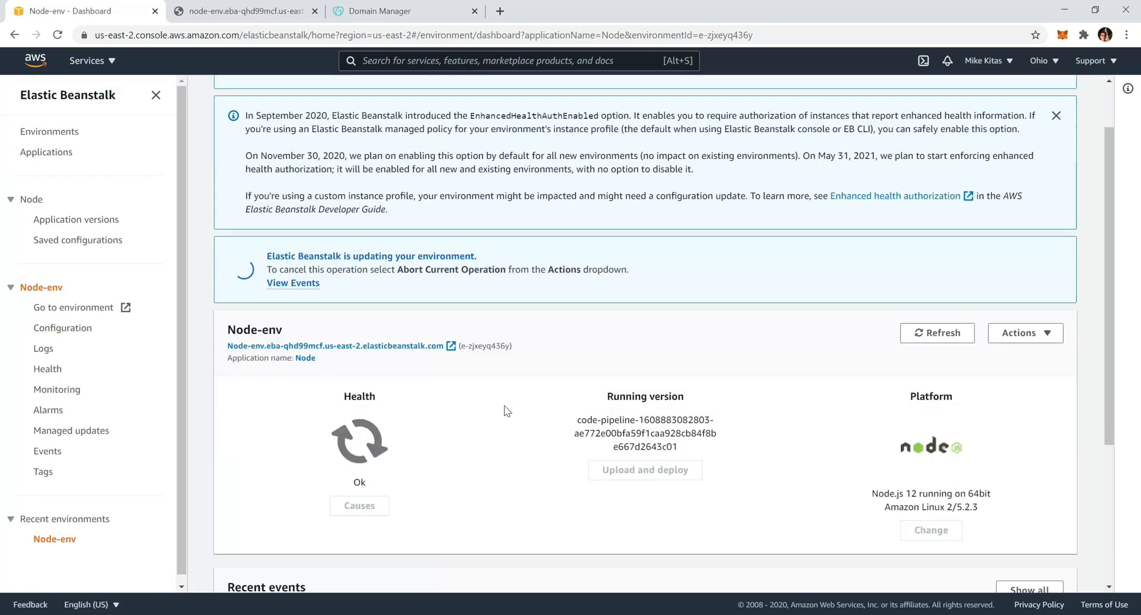
pyautogui.moveTo(423, 381)
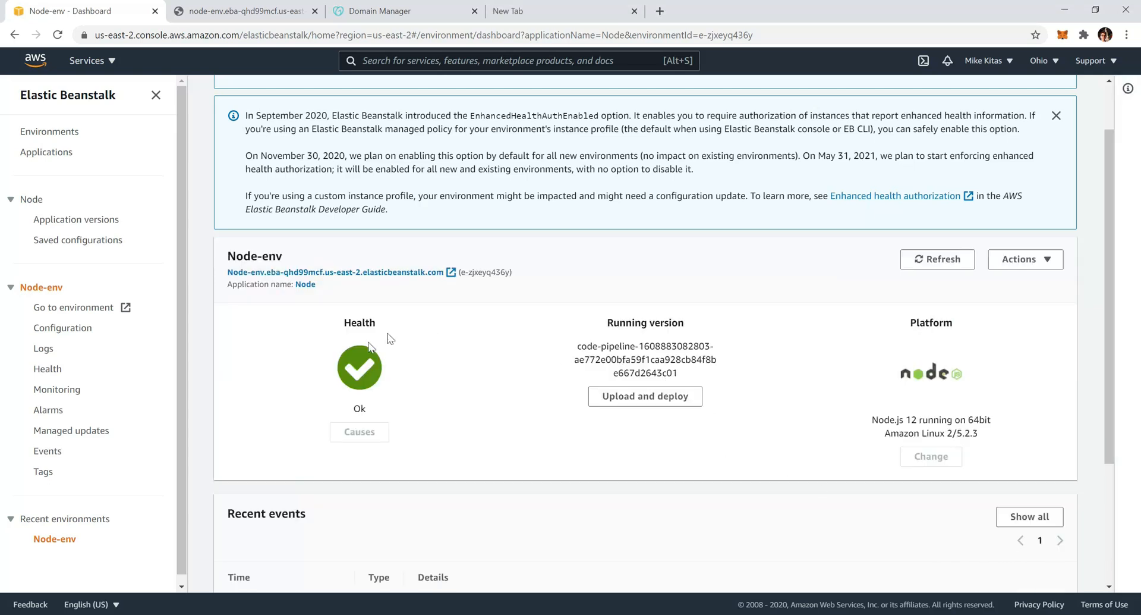
pyautogui.moveTo(510, 7)
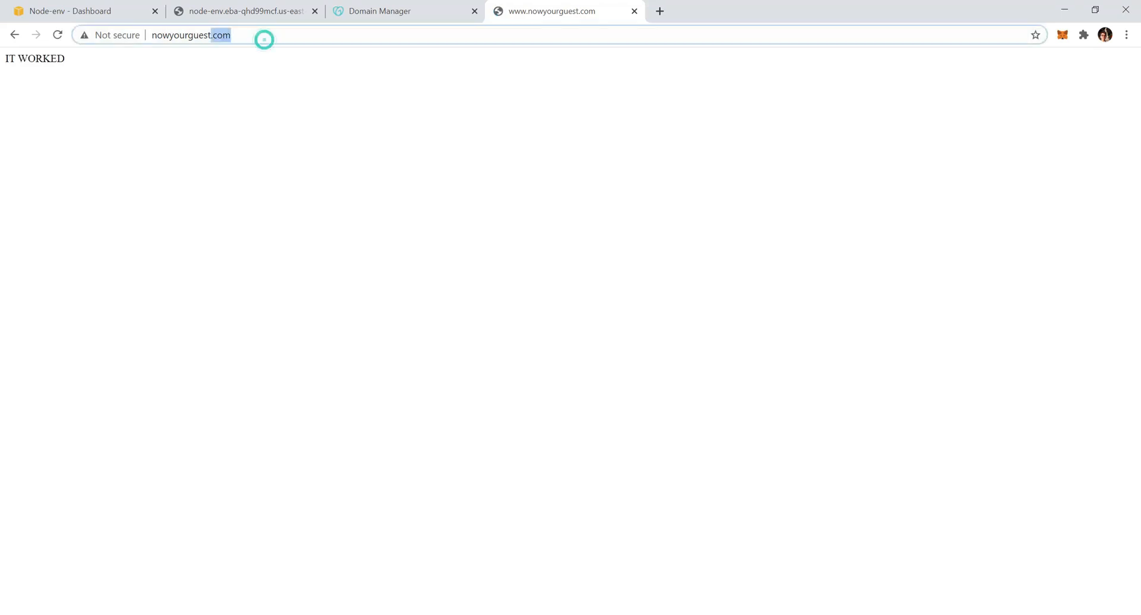
pyautogui.click(190, 35)
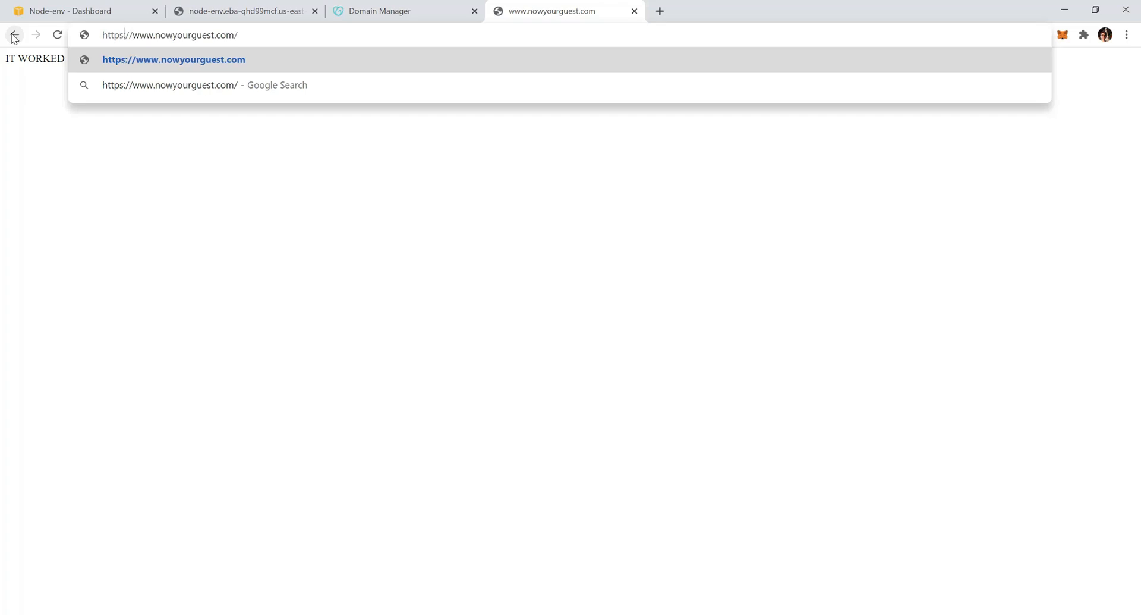